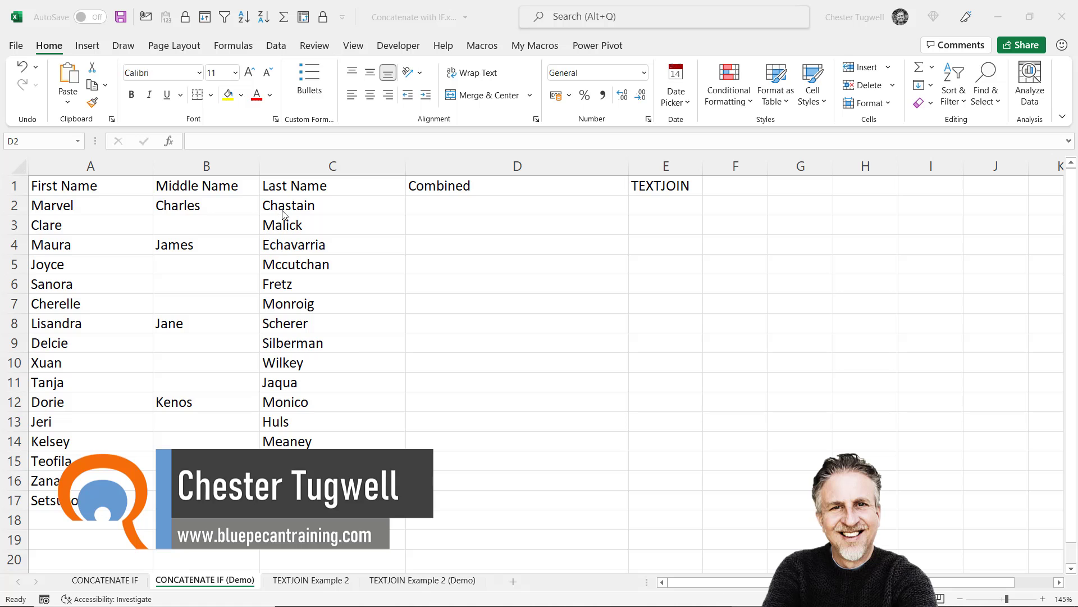
pyautogui.moveTo(329, 223)
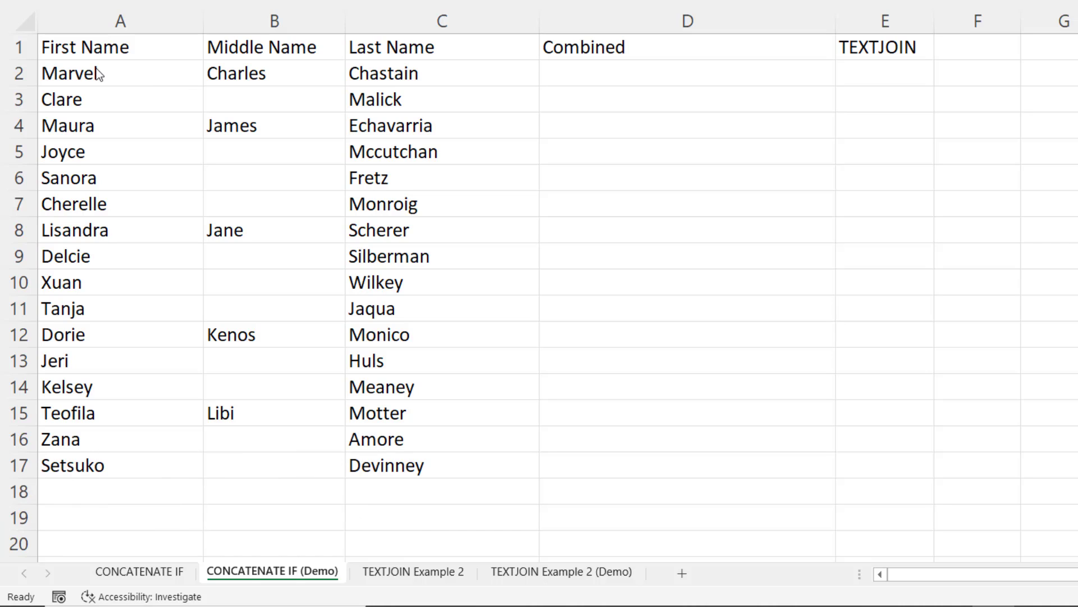
pyautogui.moveTo(592, 79)
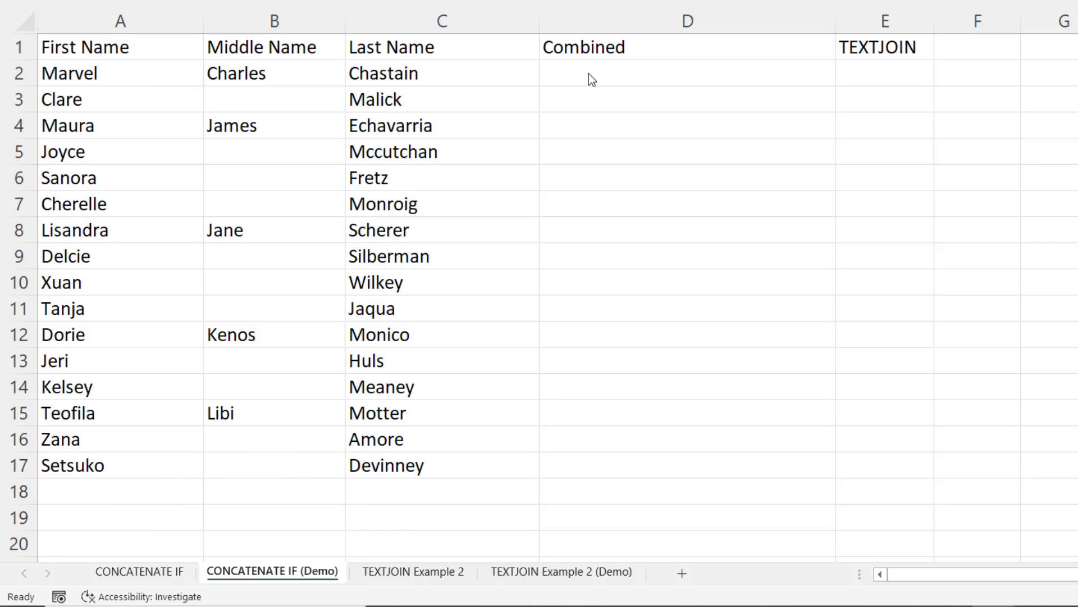
# Step: Build =A2&" "&B2&" "&C2 in D2, joining Marvel, Charles and the last name with spaces
pyautogui.write('=')
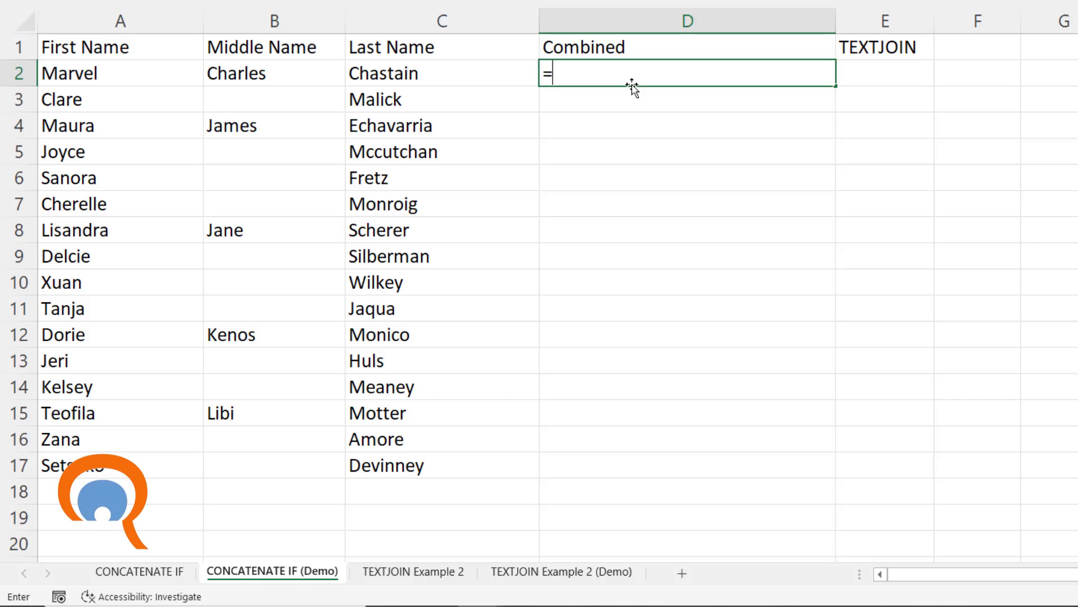
pyautogui.click(120, 73)
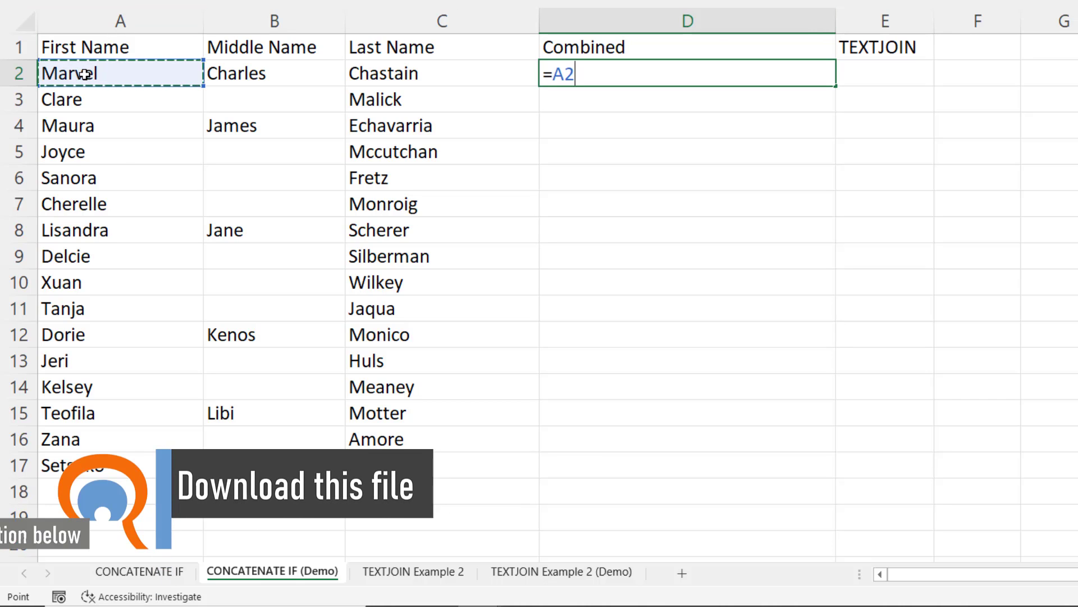
pyautogui.write('&')
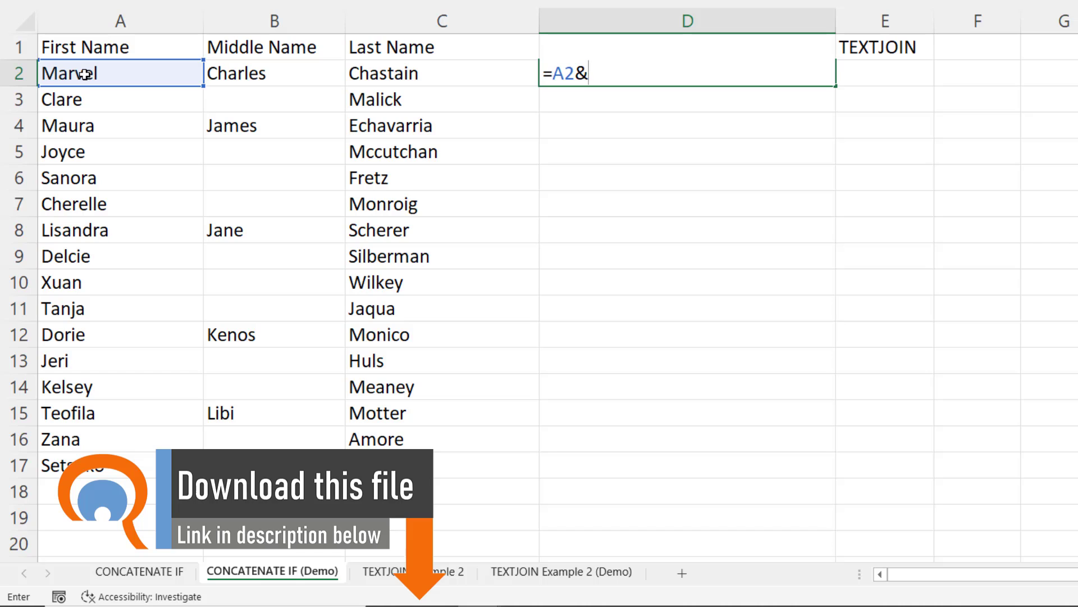
pyautogui.write('"')
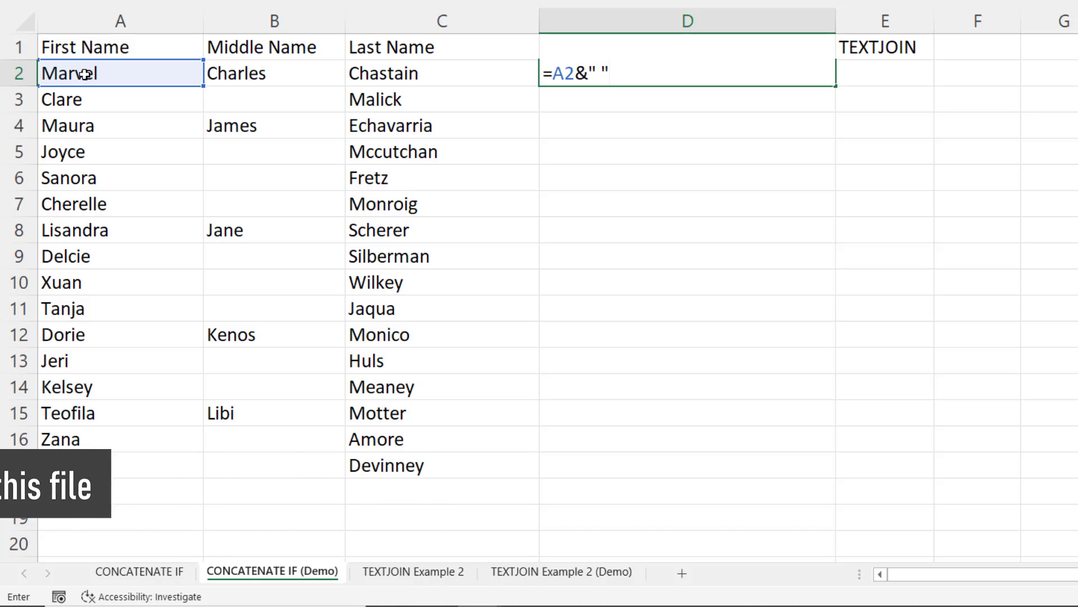
pyautogui.click(274, 73)
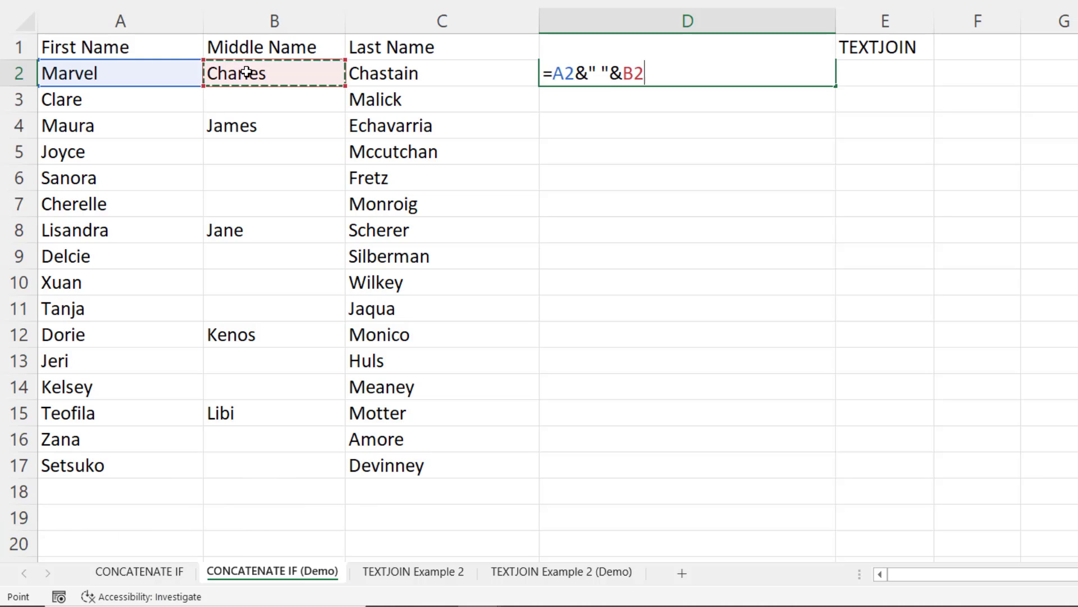
pyautogui.write('&')
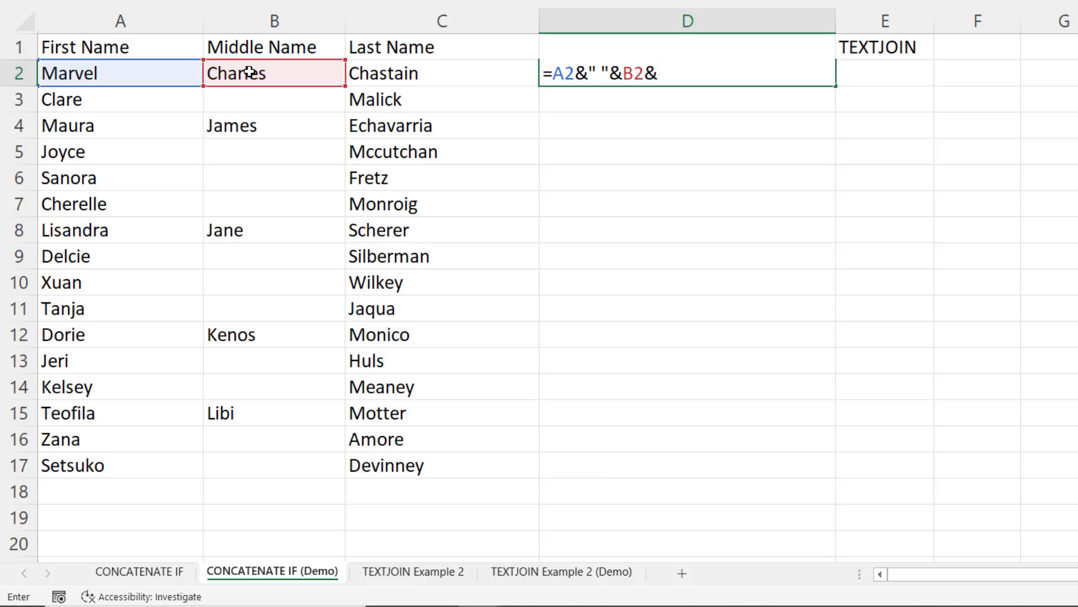
pyautogui.write('" "')
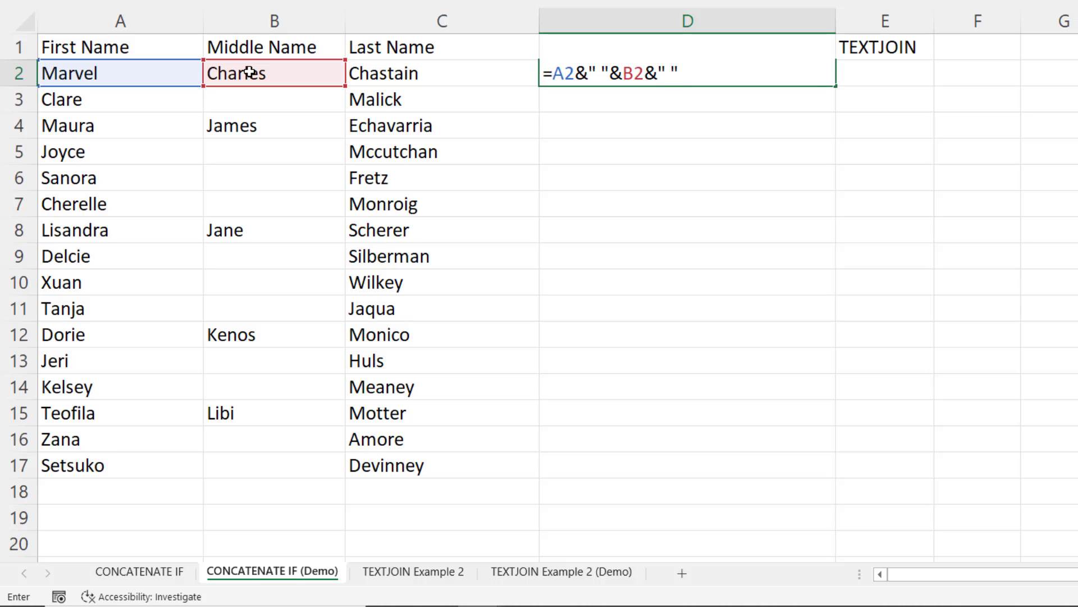
pyautogui.write('&')
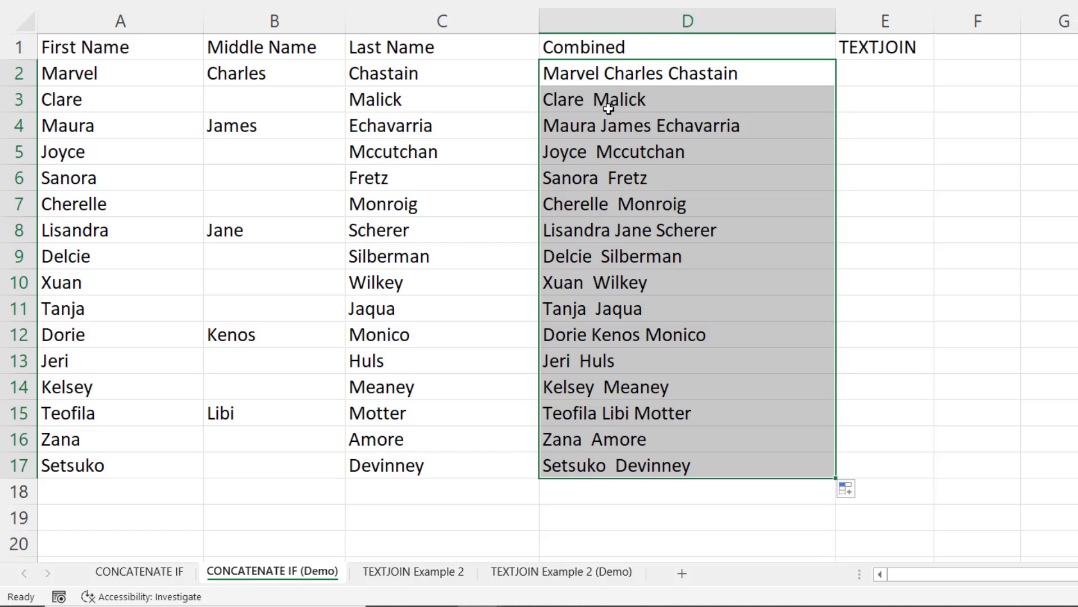
pyautogui.moveTo(402, 138)
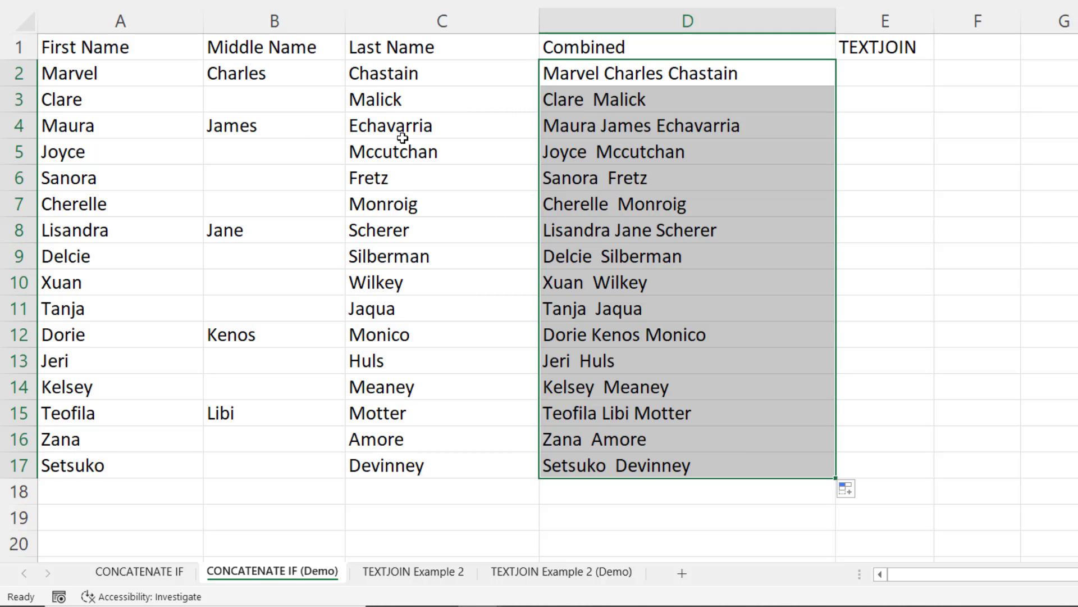
pyautogui.moveTo(247, 103)
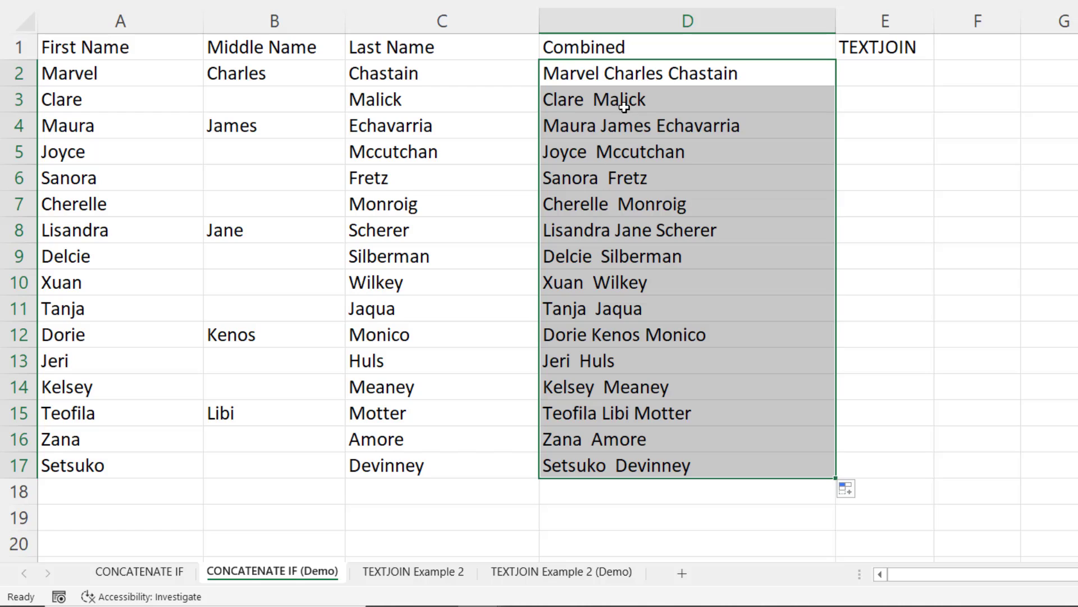
pyautogui.moveTo(583, 100)
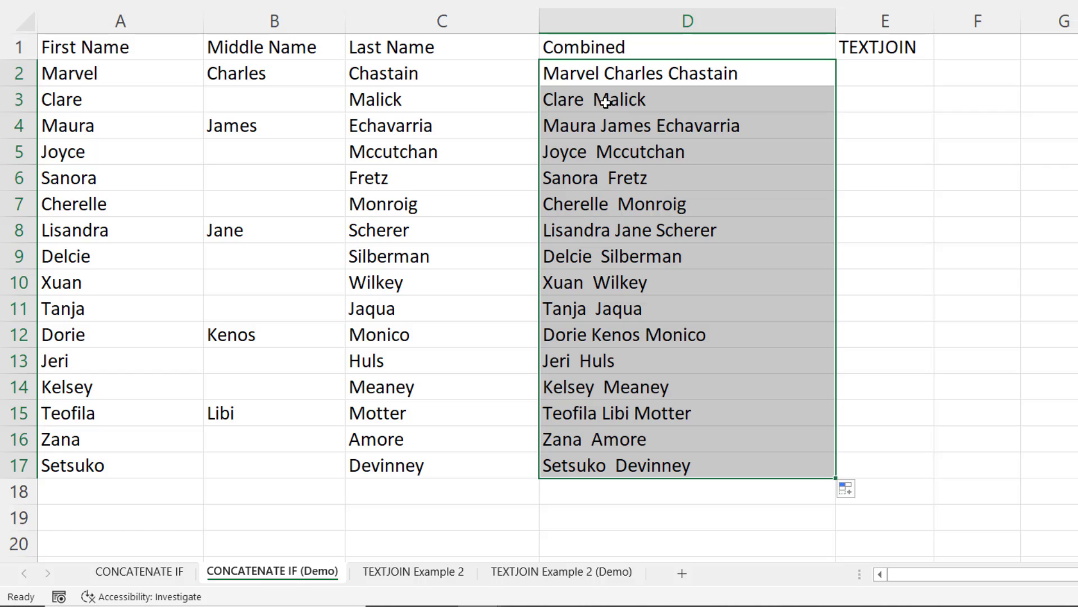
pyautogui.moveTo(619, 74)
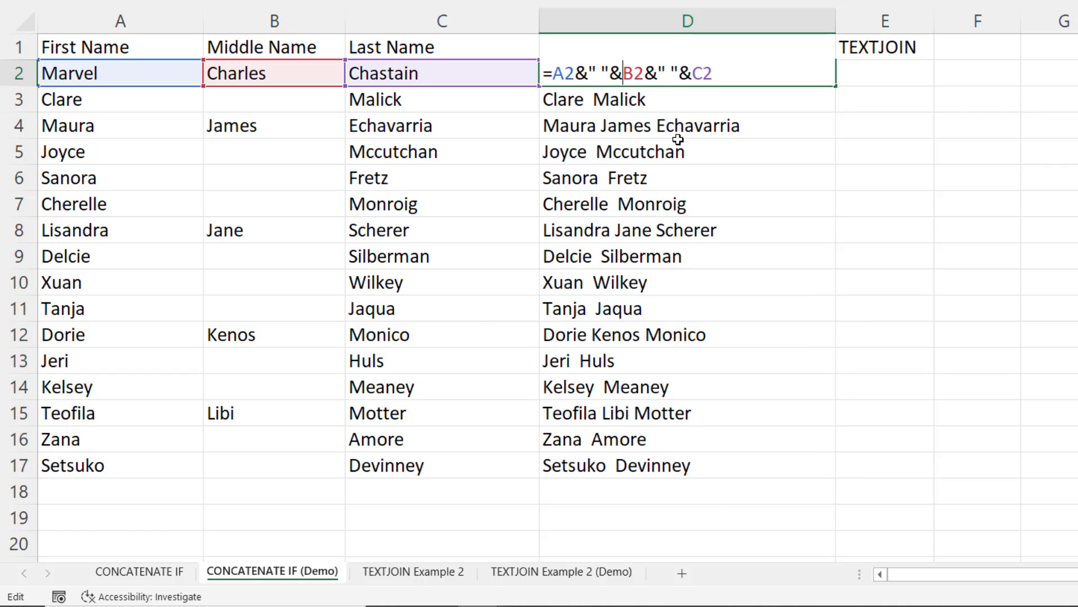
# Step: Wrap the middle name in IF(ISBLANK(B2),"",B2&" ") so blank middles add no extra space
pyautogui.write('IF(')
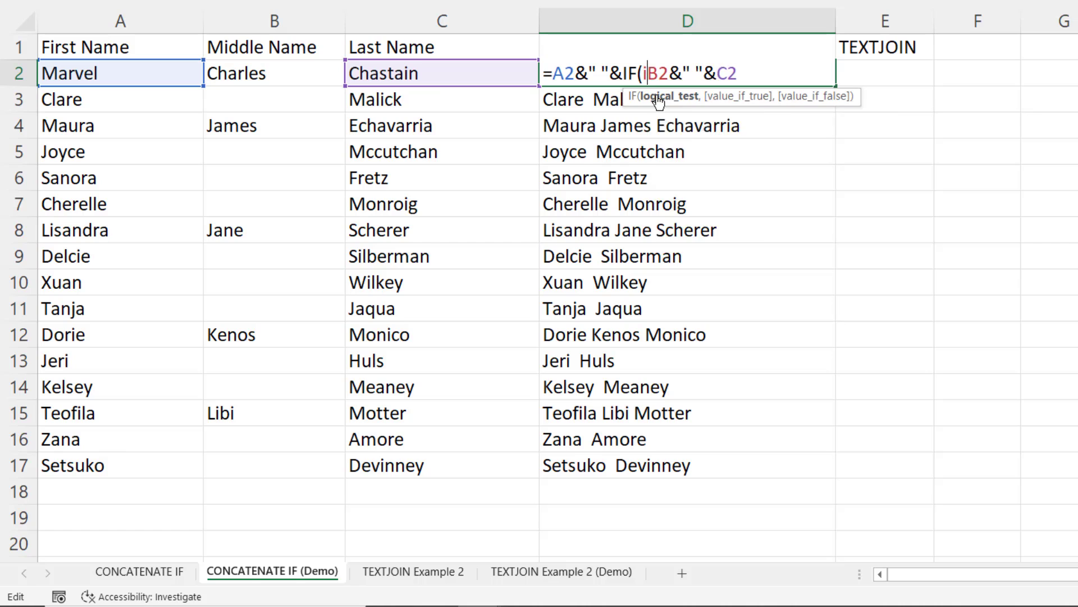
pyautogui.write('sblank')
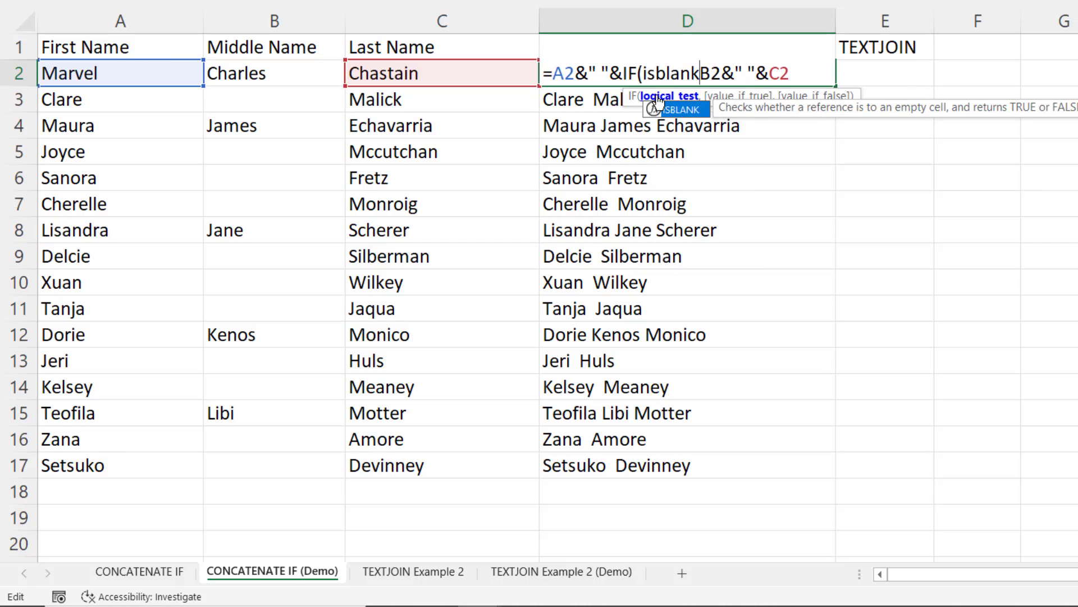
pyautogui.write('(')
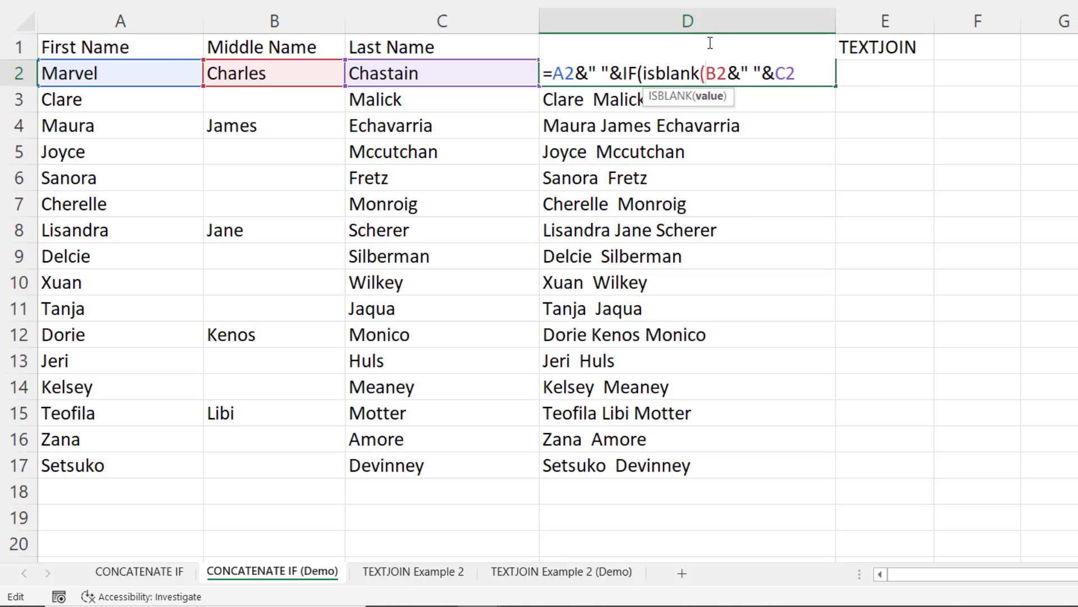
pyautogui.moveTo(737, 94)
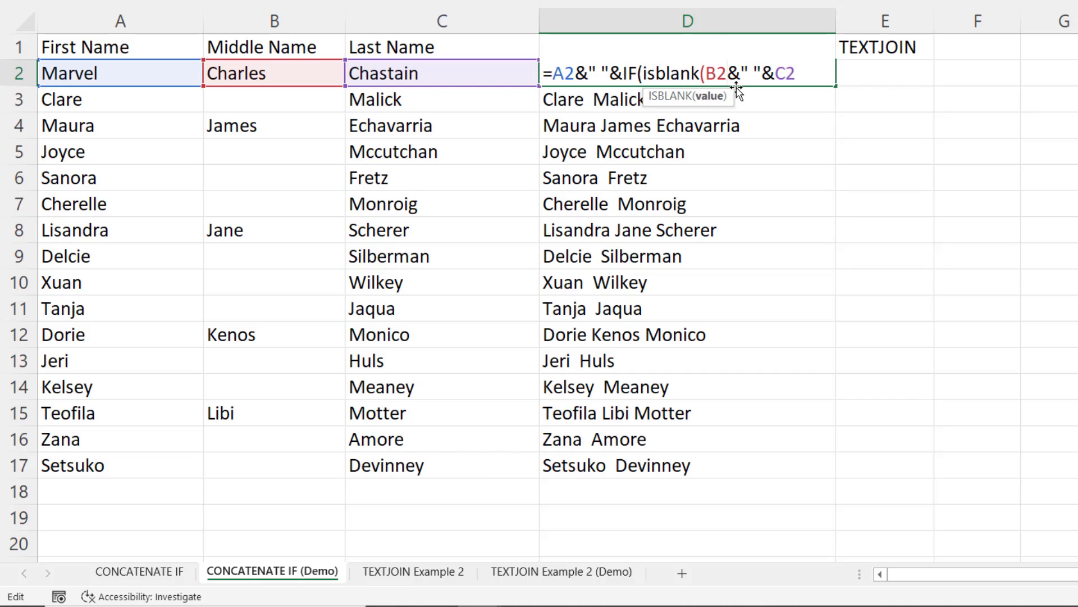
pyautogui.write(')')
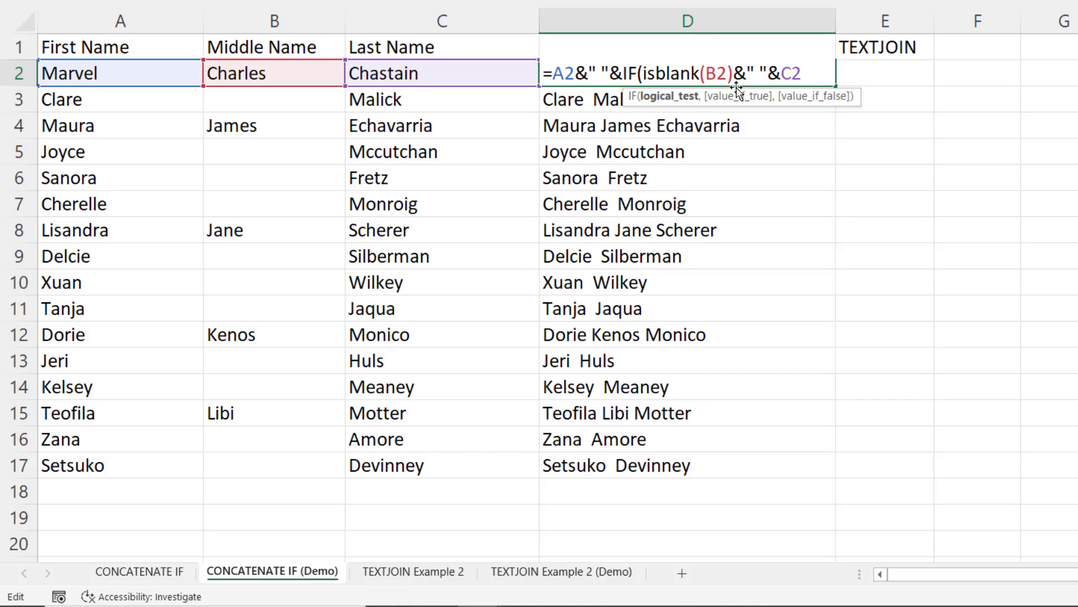
pyautogui.write(',')
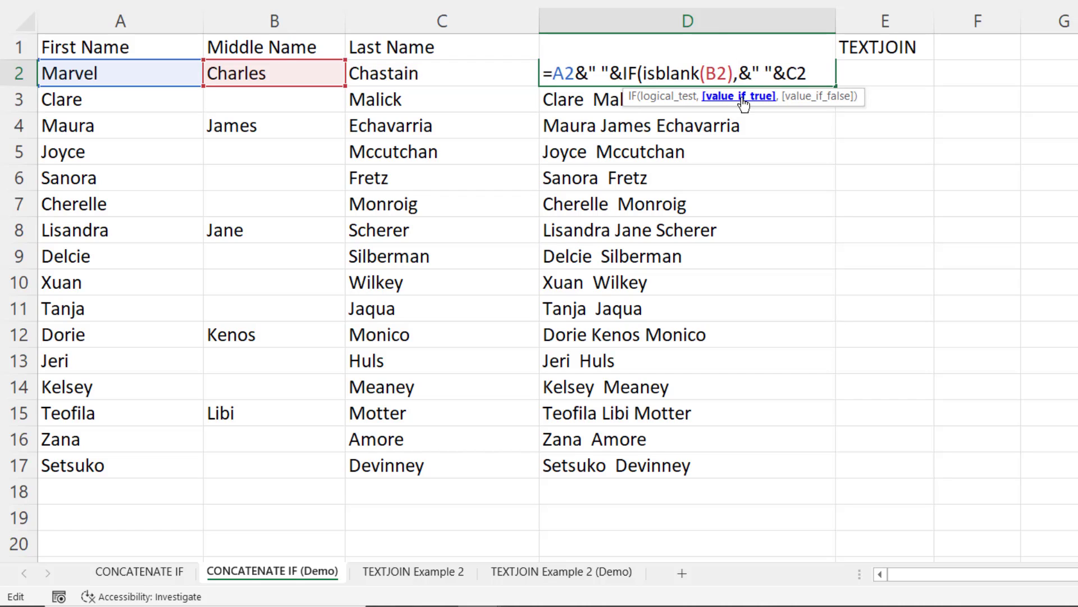
pyautogui.write('""')
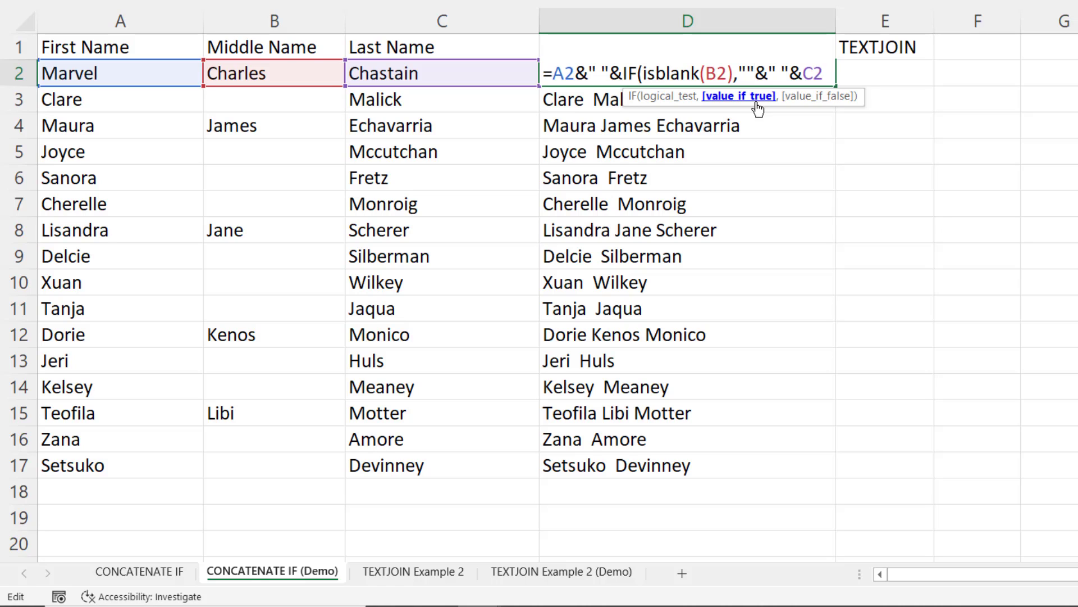
pyautogui.write(',B2')
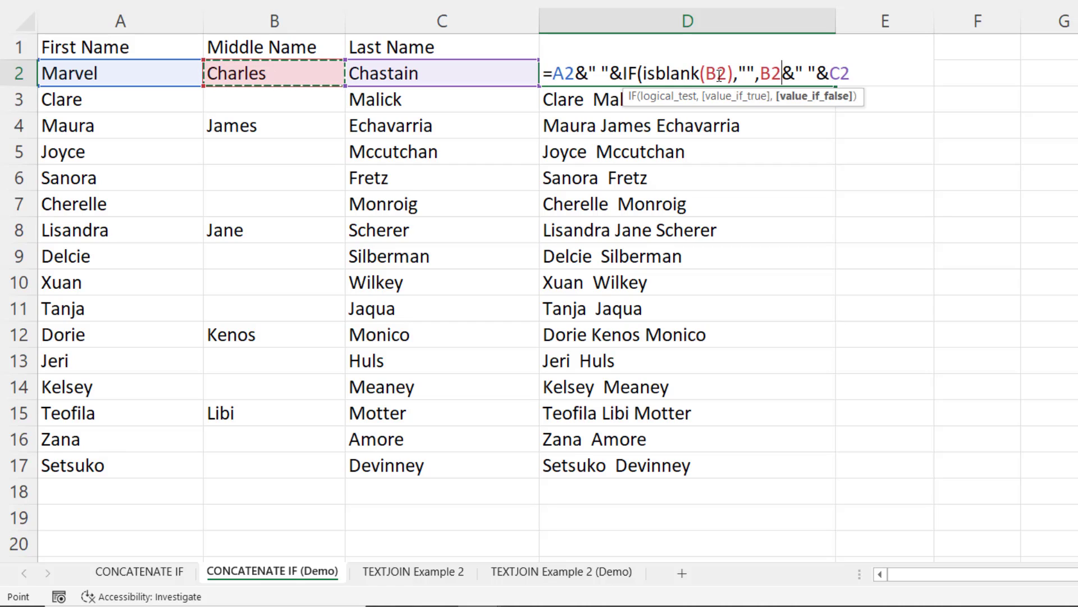
pyautogui.moveTo(246, 73)
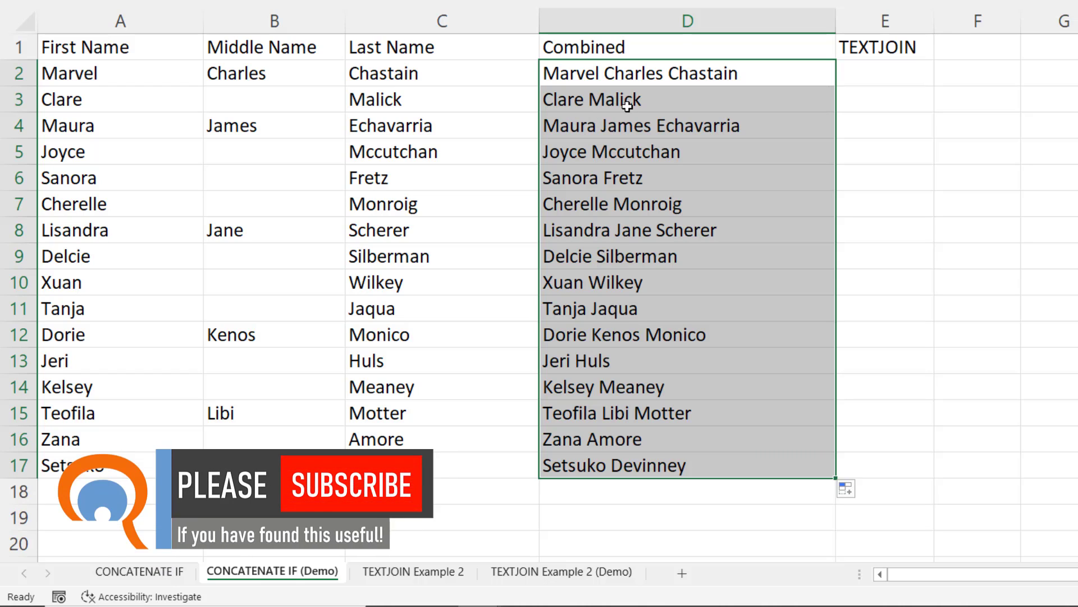
pyautogui.moveTo(402, 495)
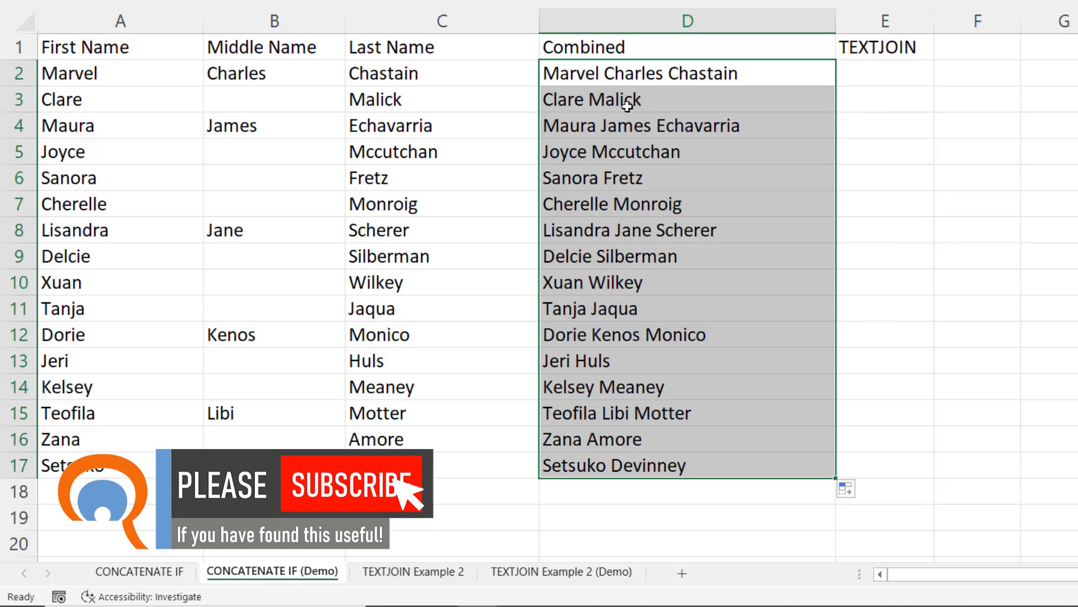
pyautogui.moveTo(877, 75)
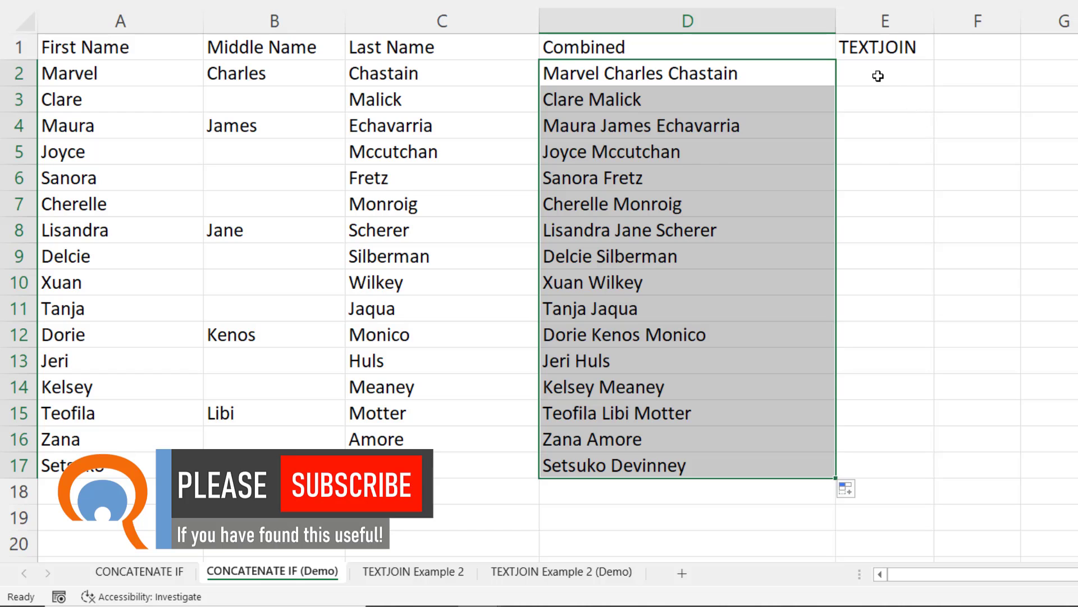
pyautogui.moveTo(832, 74)
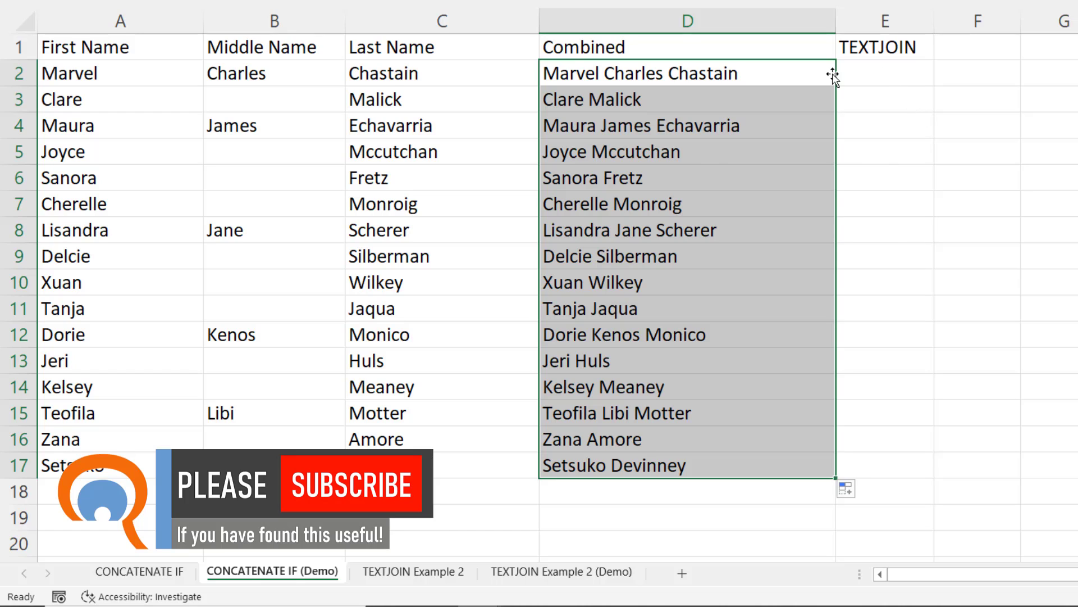
# Step: Enter =TEXTJOIN(" ",TRUE,A2:C2) in E2 to join the names ignoring blanks
pyautogui.click(884, 73)
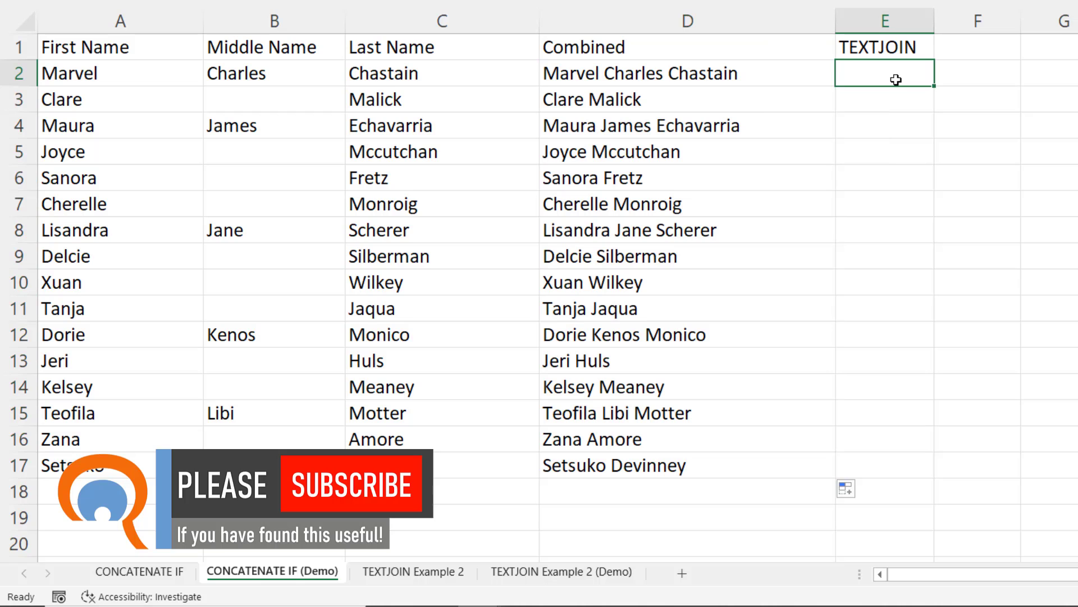
pyautogui.write('=te')
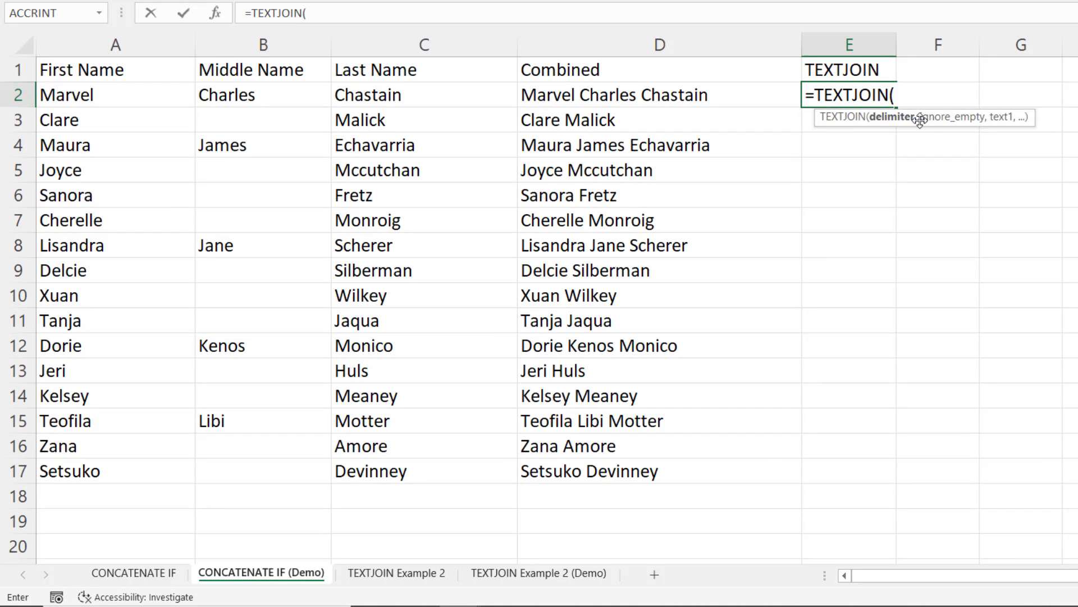
pyautogui.write('"')
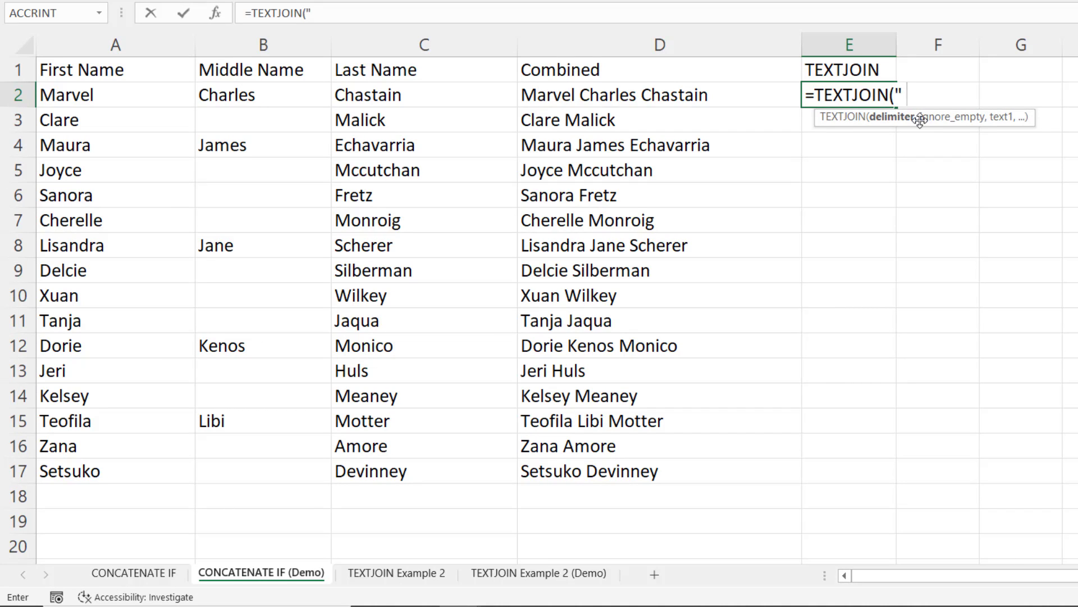
pyautogui.write('",')
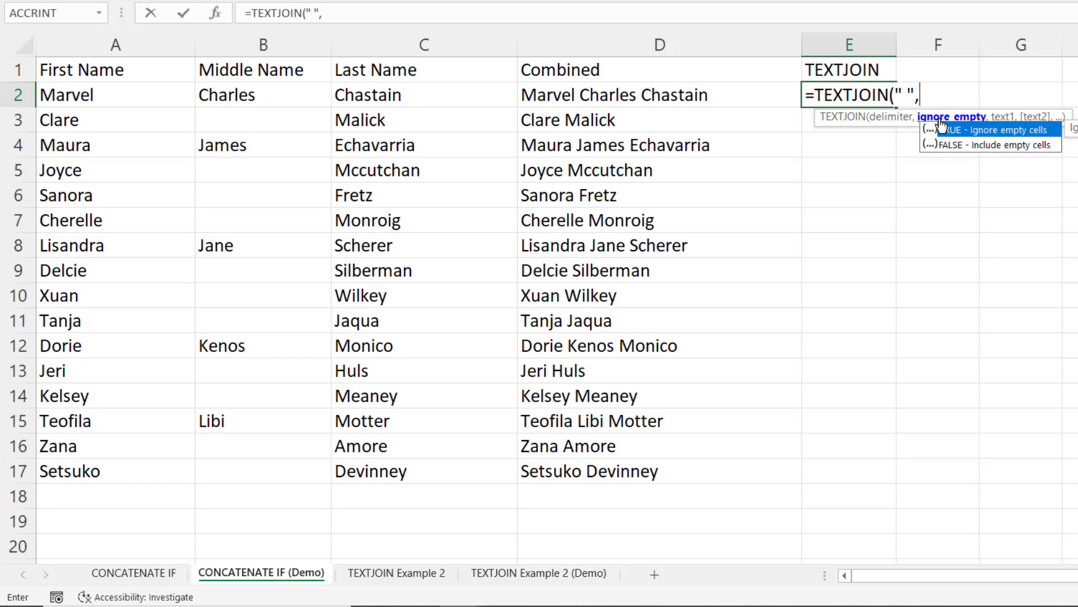
pyautogui.moveTo(953, 130)
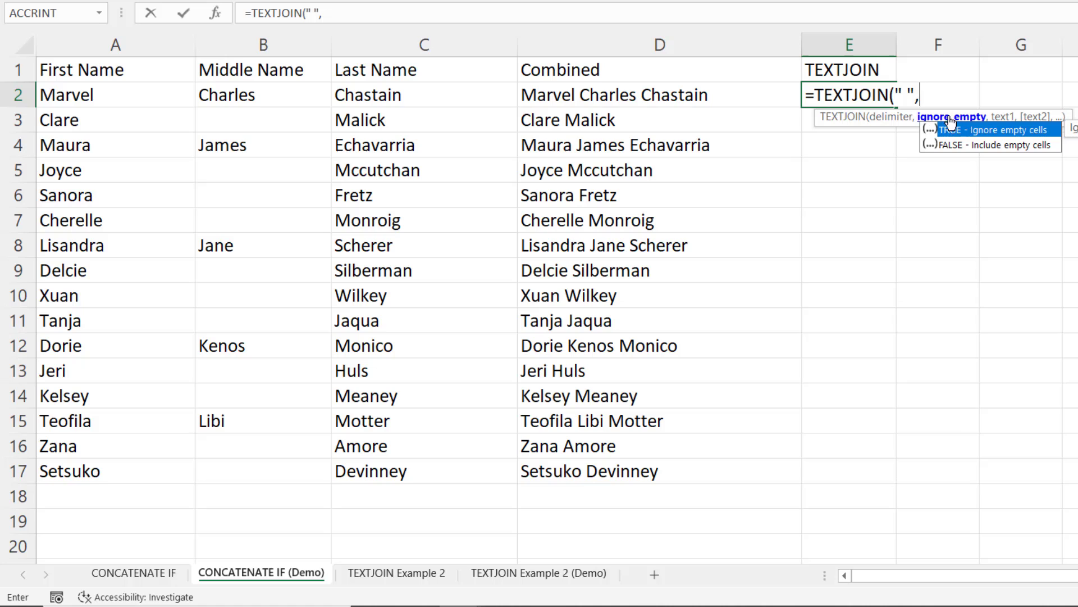
pyautogui.moveTo(834, 149)
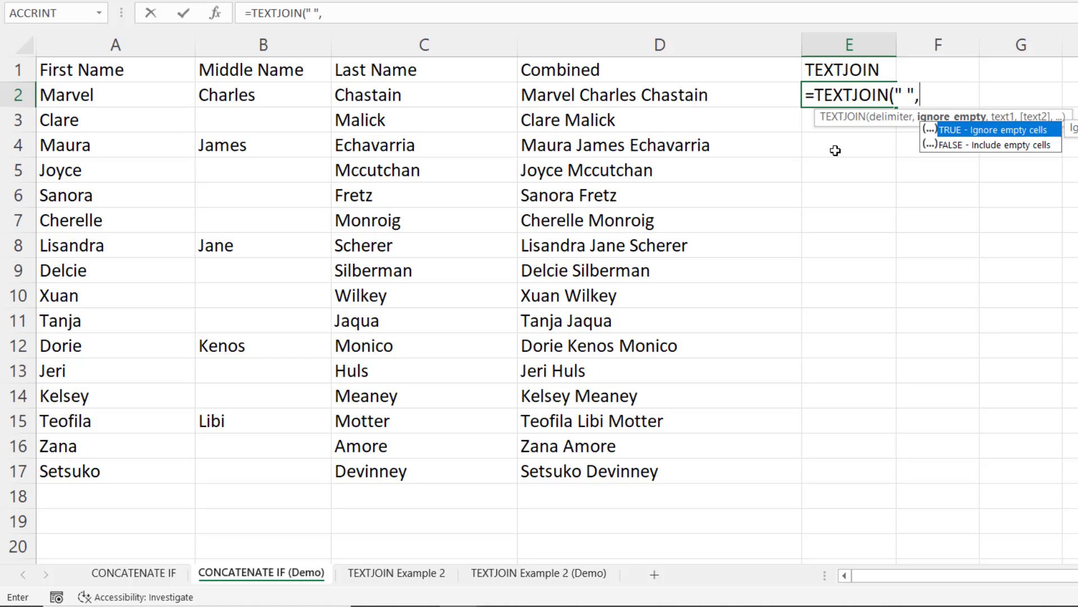
pyautogui.moveTo(976, 139)
pyautogui.write('TRUE')
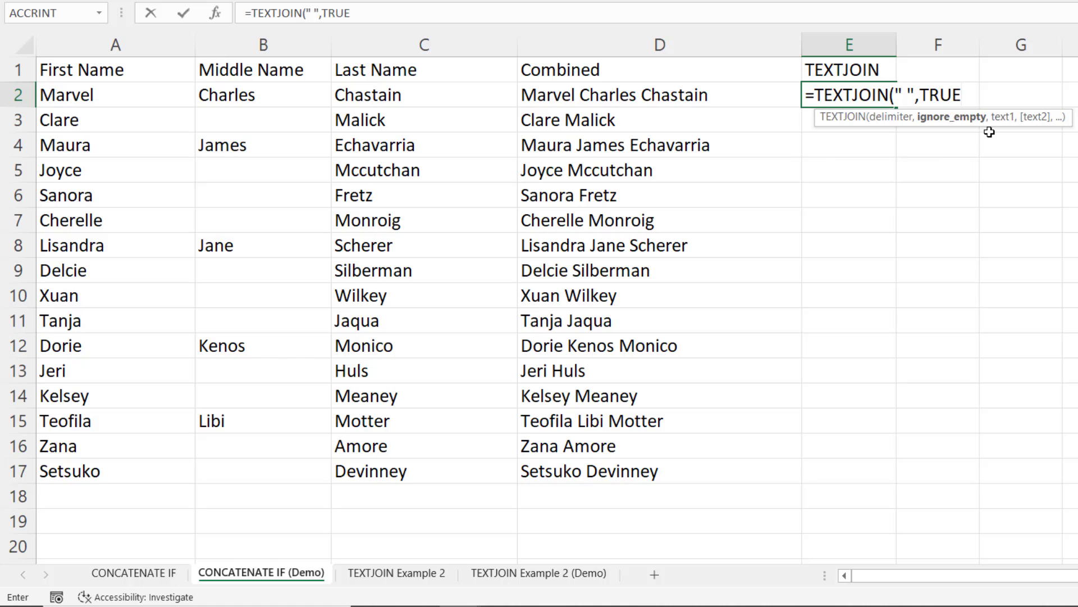
pyautogui.write(',A2:C2)')
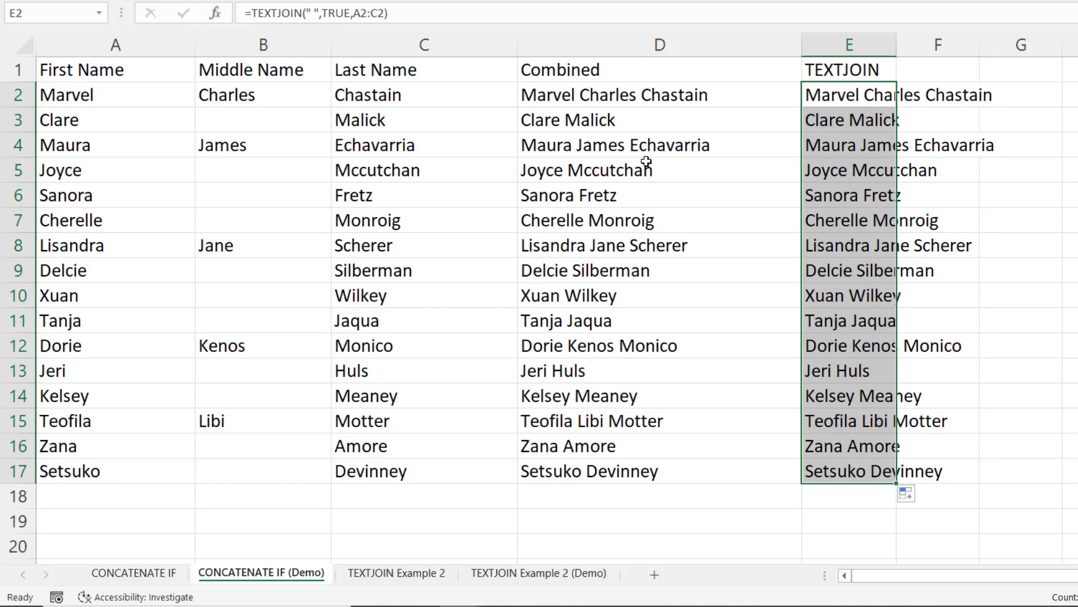
pyautogui.click(612, 94)
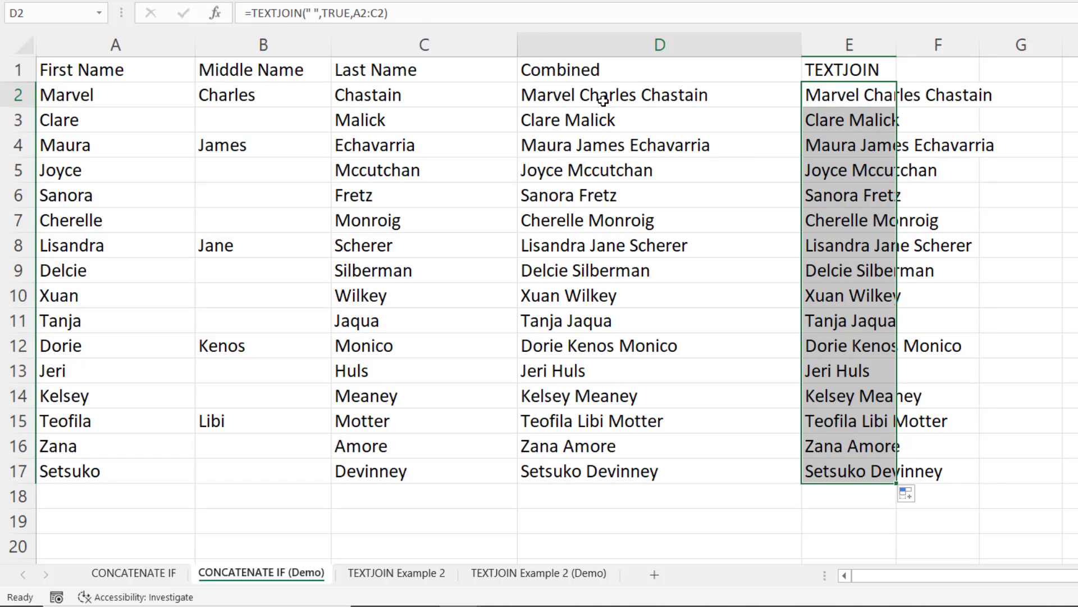
pyautogui.doubleClick(658, 94)
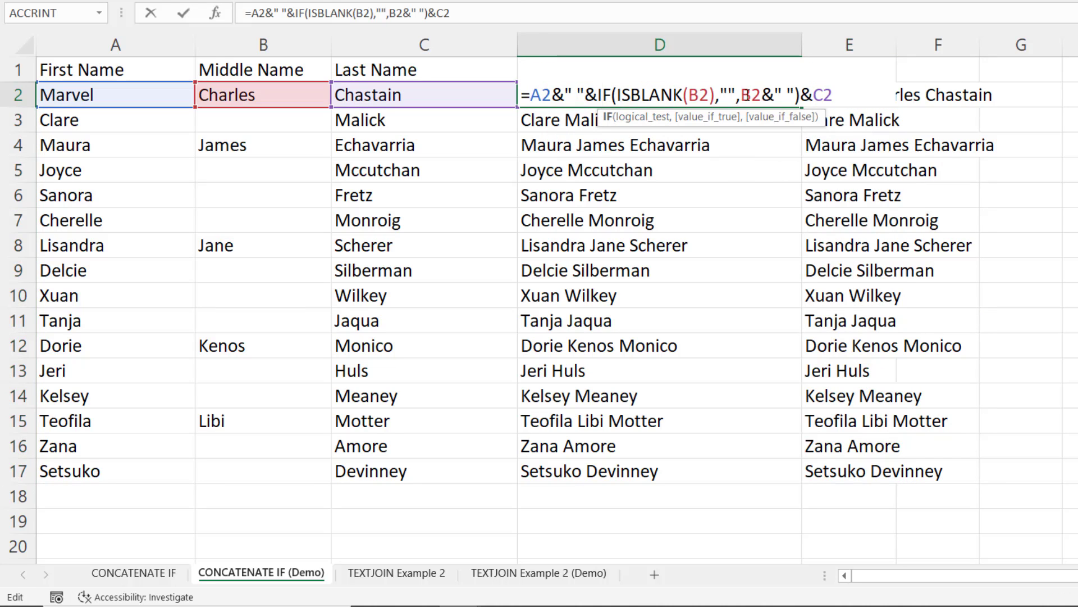
pyautogui.press('Return')
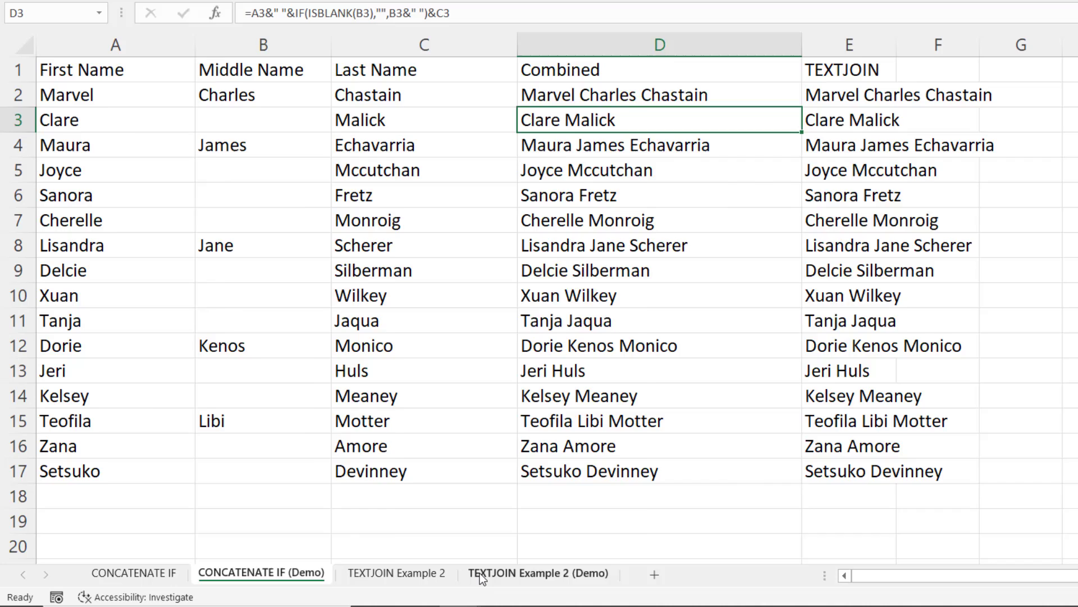
# Step: Switch to the TEXTJOIN Example 2 (Demo) sheet
pyautogui.click(538, 572)
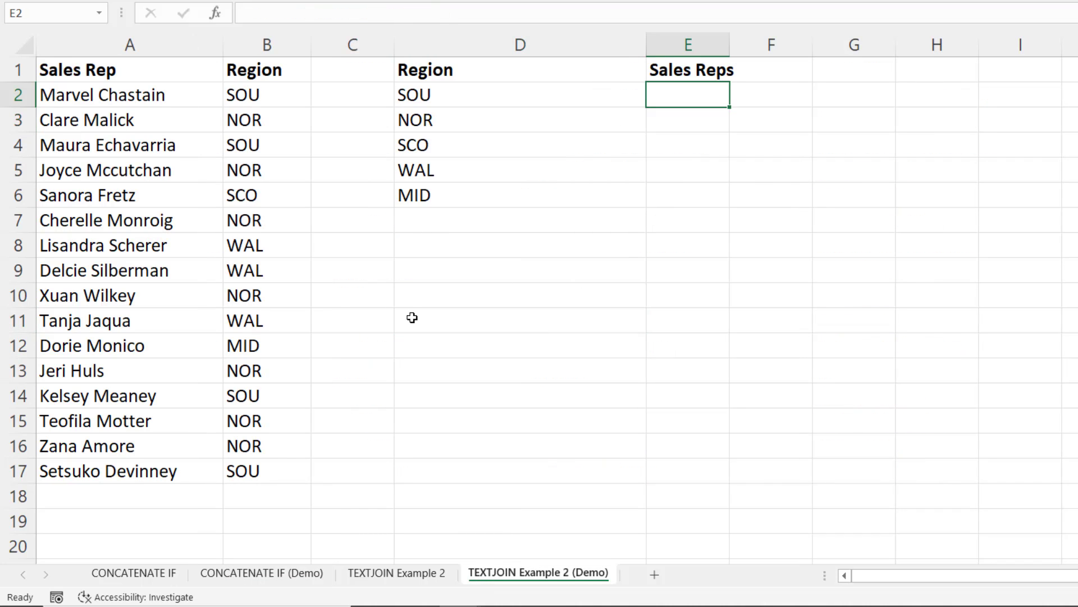
pyautogui.moveTo(413, 91)
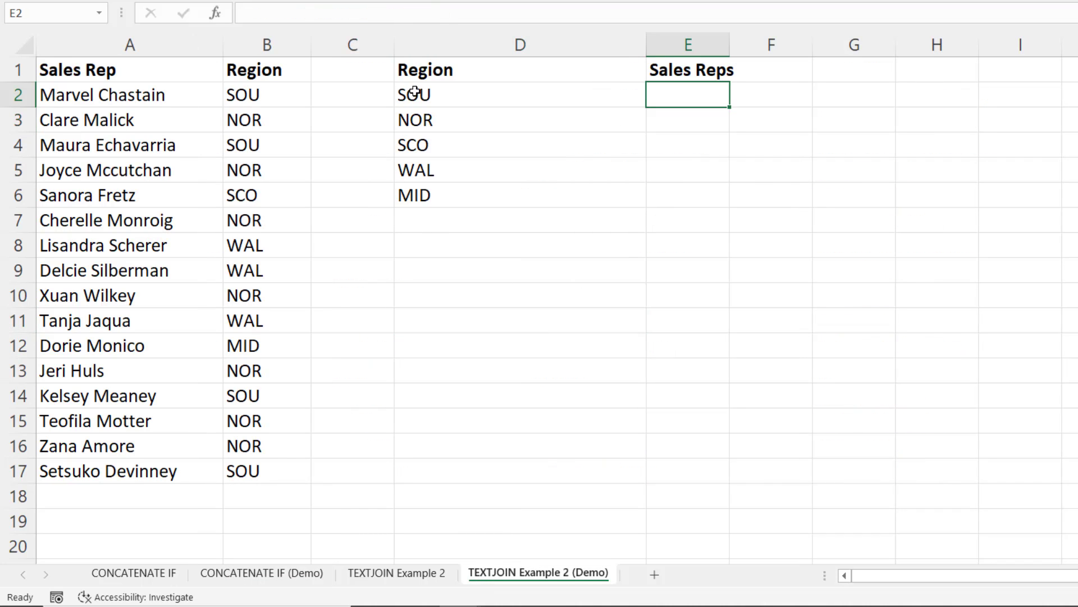
pyautogui.moveTo(430, 204)
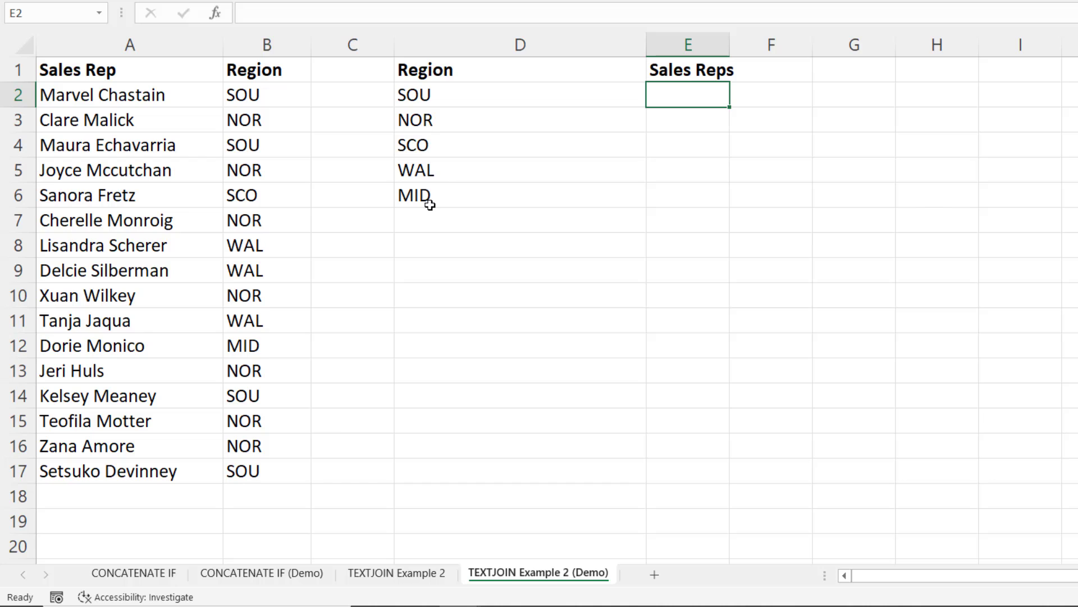
pyautogui.moveTo(448, 102)
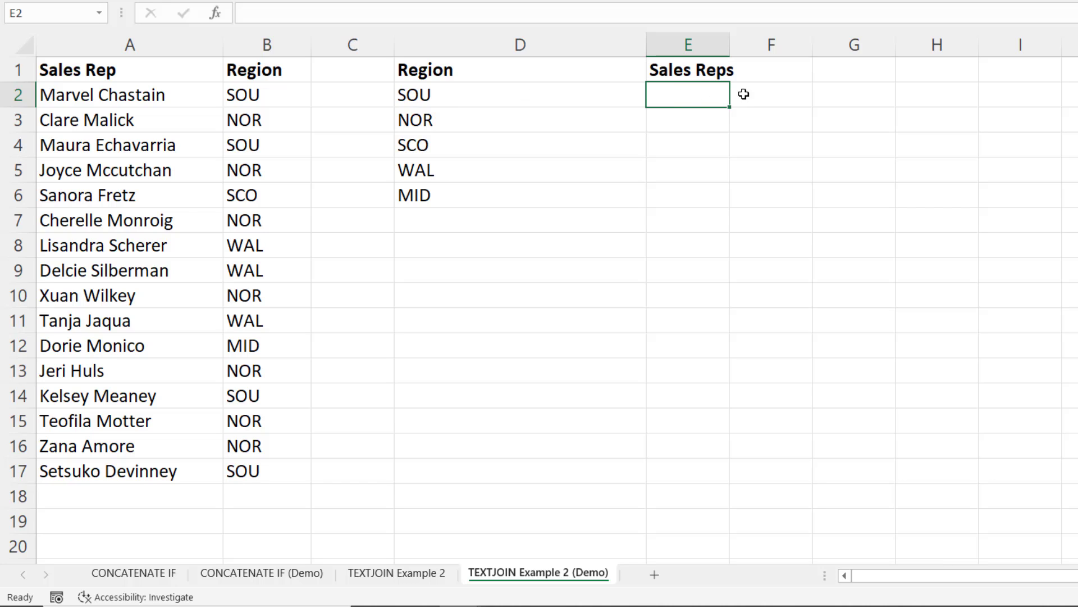
pyautogui.moveTo(431, 119)
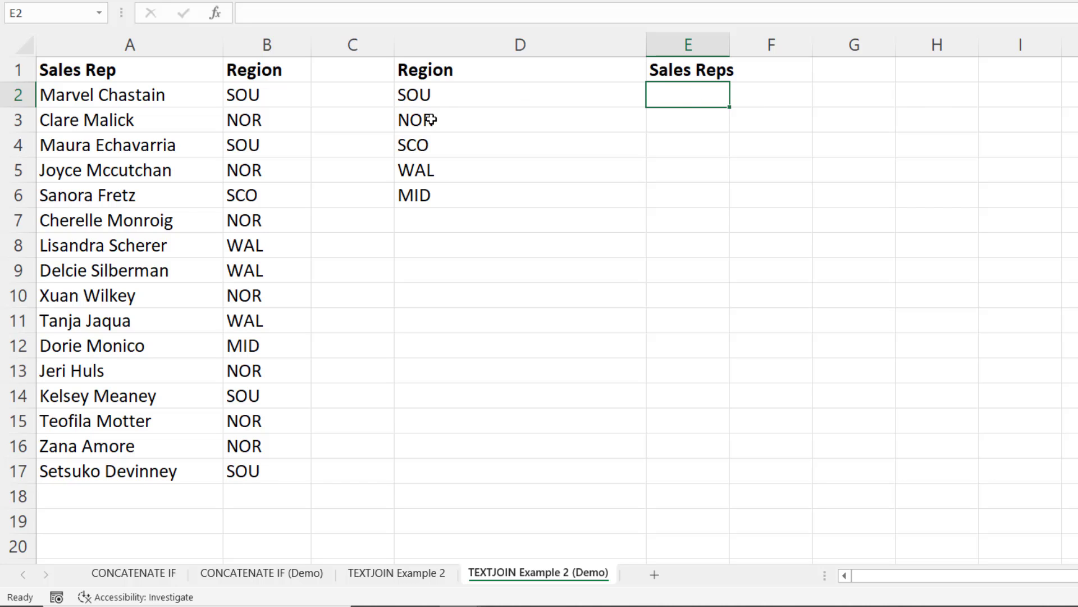
pyautogui.moveTo(427, 194)
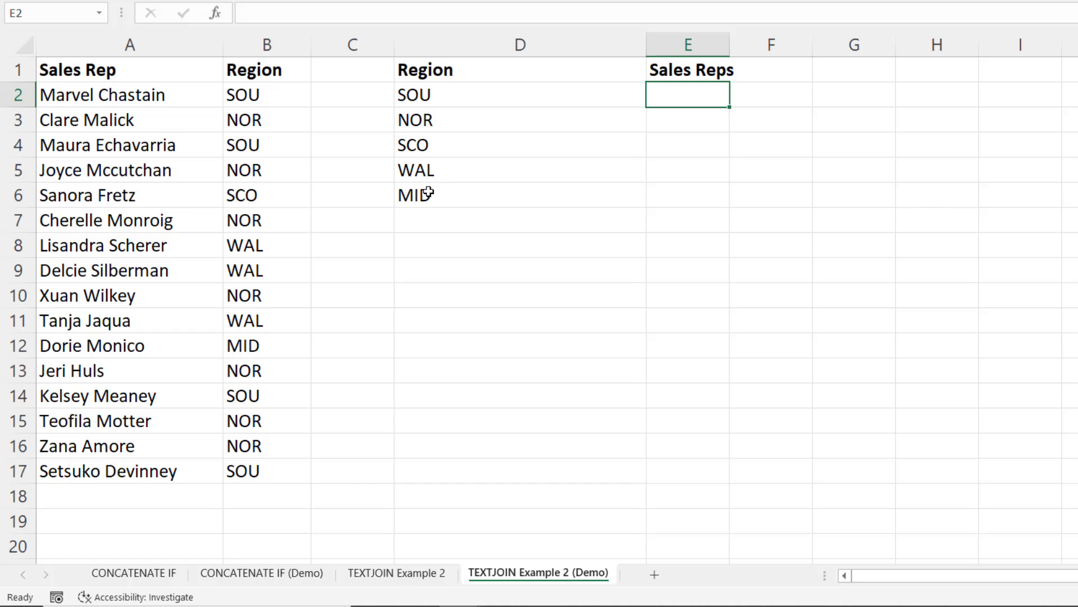
# Step: Start =TEXTJOIN(", ",TRUE,IF( in E2 for a comma-separated rep list
pyautogui.write('=TEXTJOIN(",')
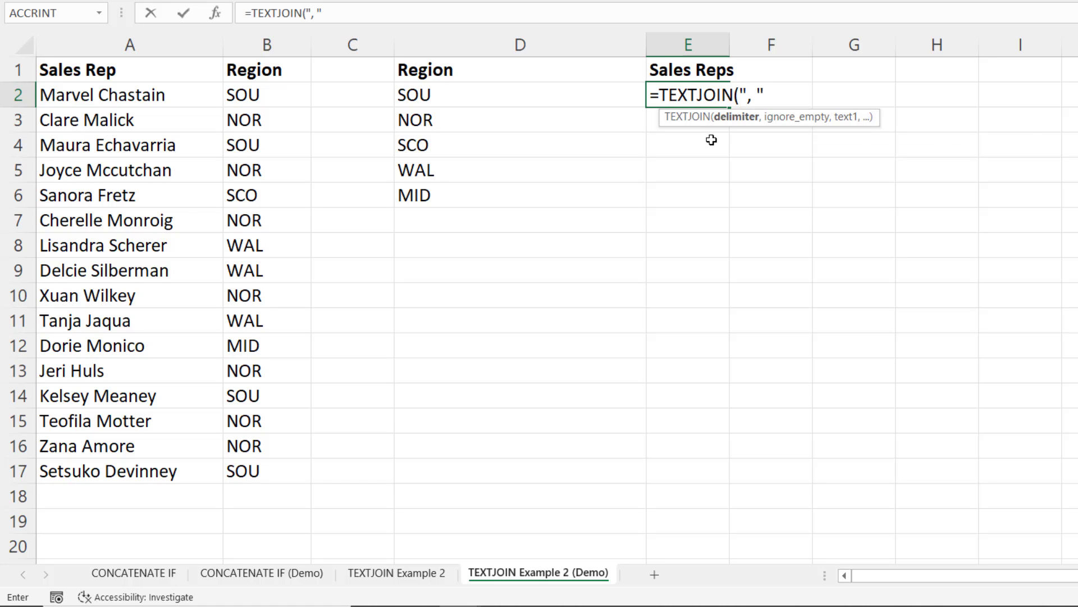
pyautogui.write(',TRUE')
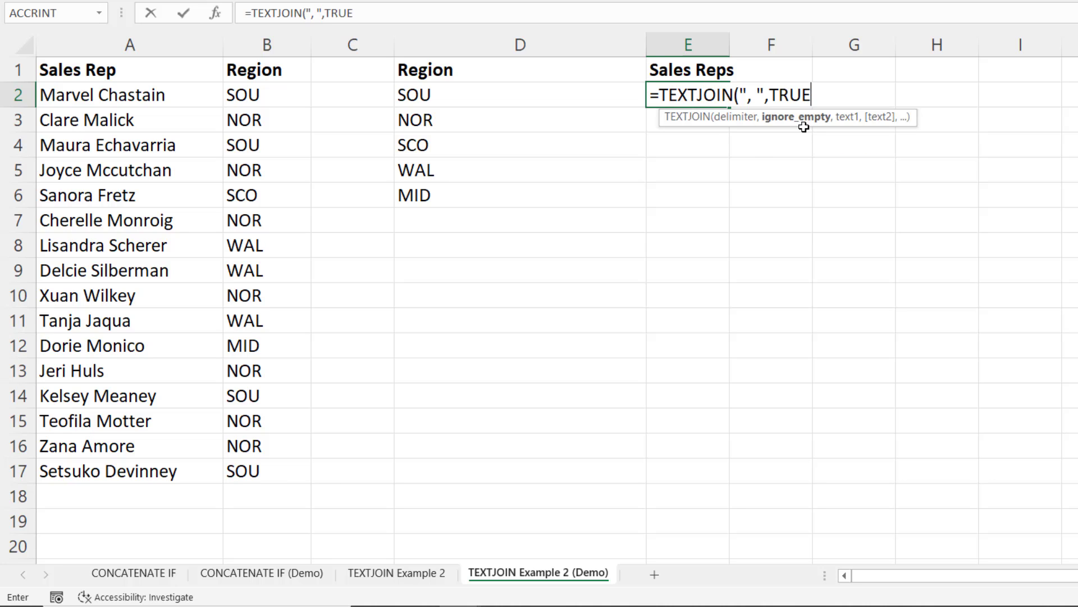
pyautogui.write(',')
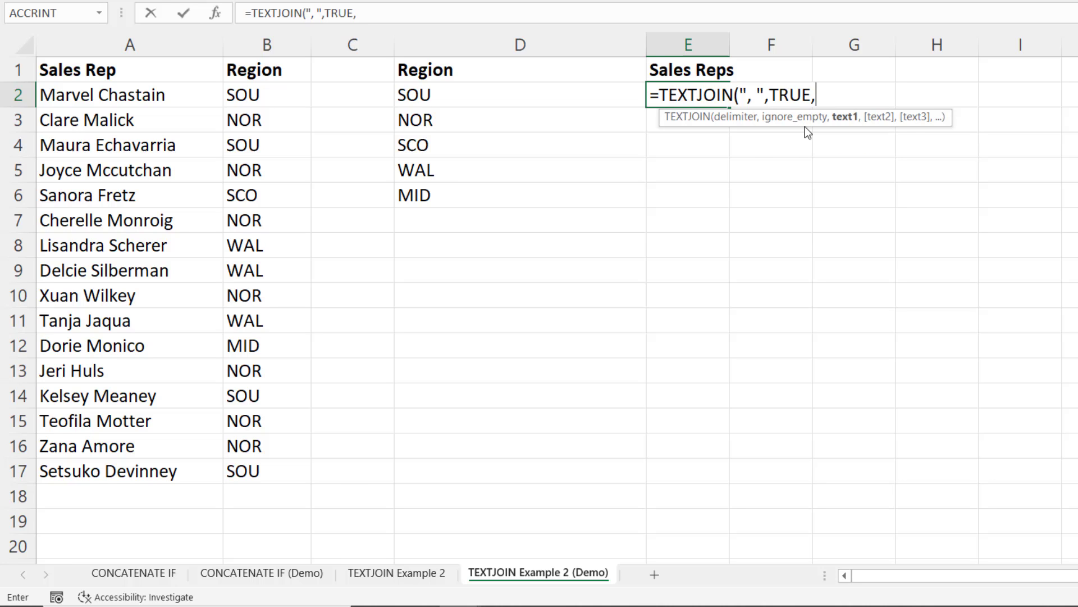
pyautogui.write('if(')
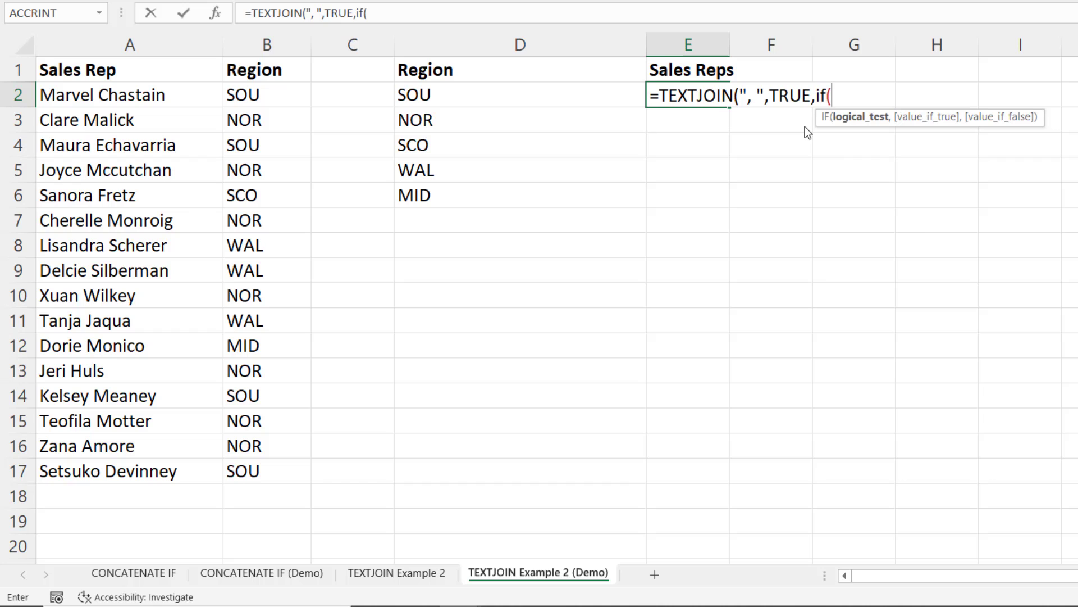
# Step: Complete the IF as $B$2:$B$17=D2 returning $A$2:$A$17 or "", locking ranges with F4
pyautogui.moveTo(266, 94); pyautogui.dragTo(266, 170)
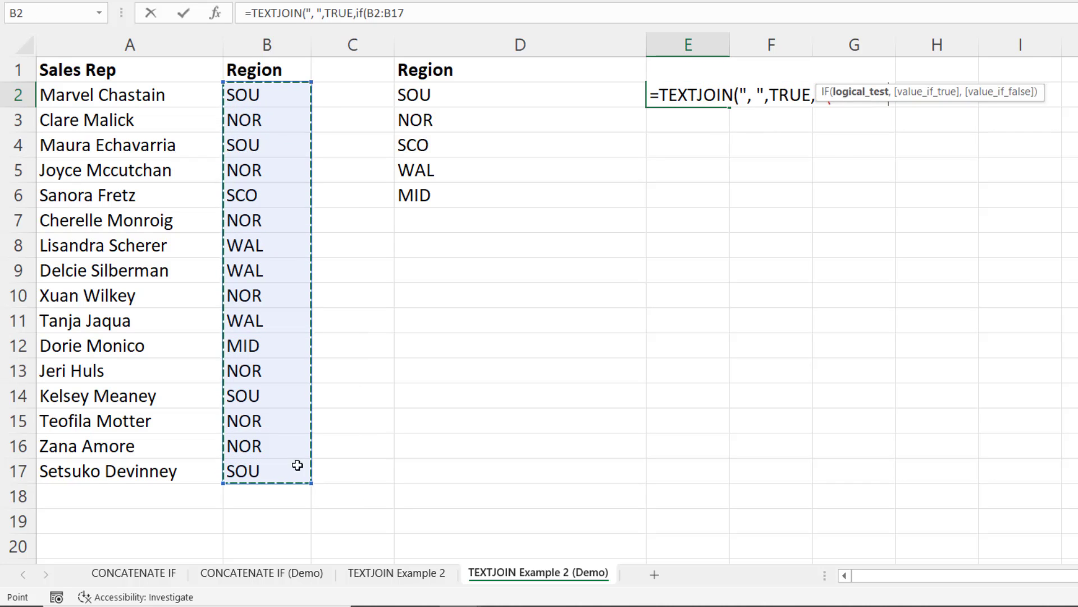
pyautogui.press('f4')
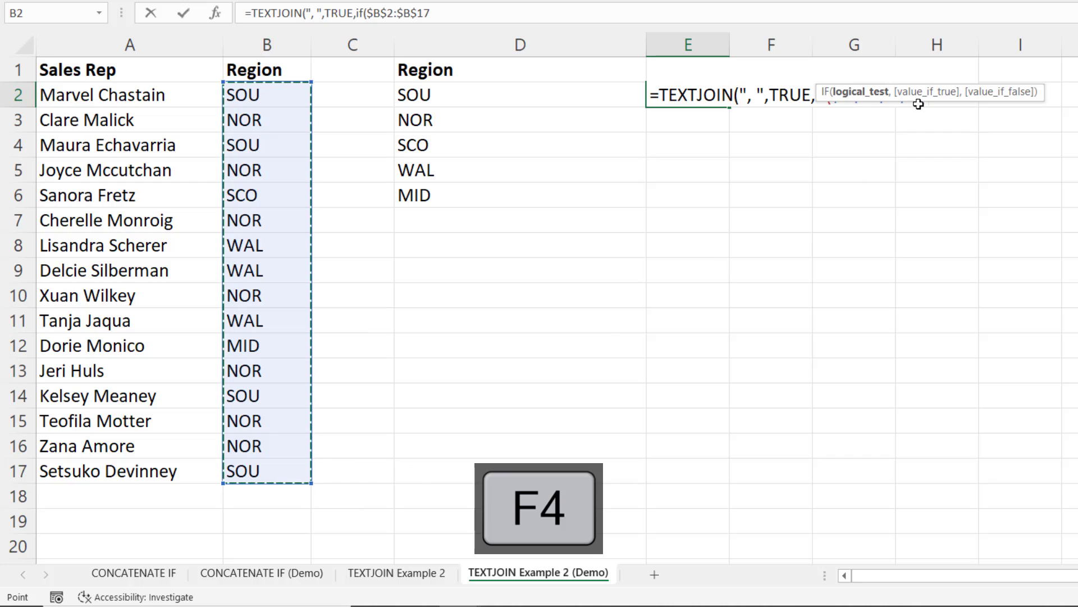
pyautogui.press('f4')
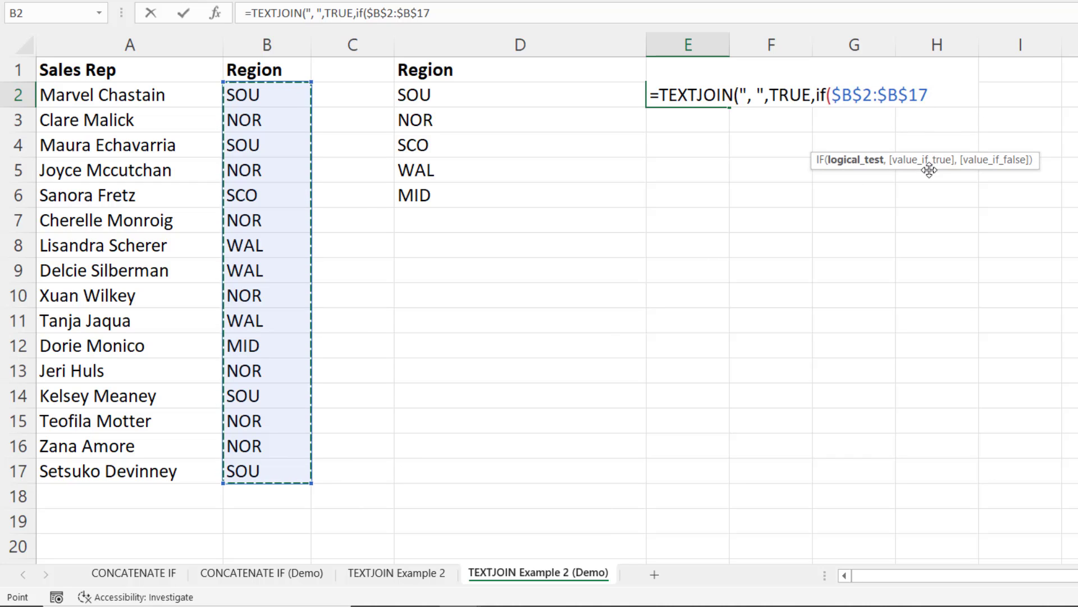
pyautogui.write('=')
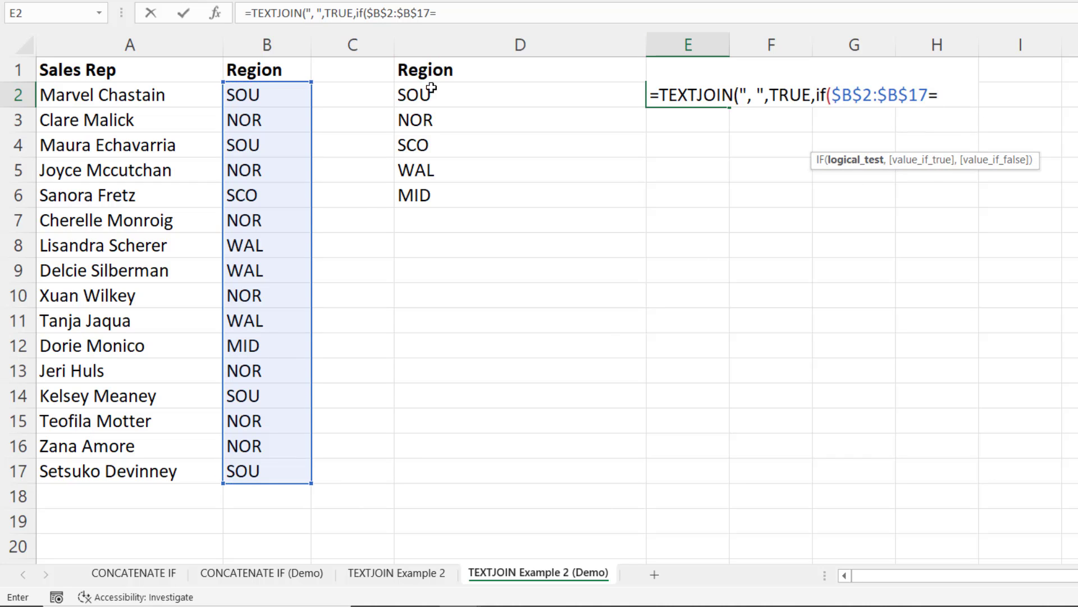
pyautogui.click(518, 95)
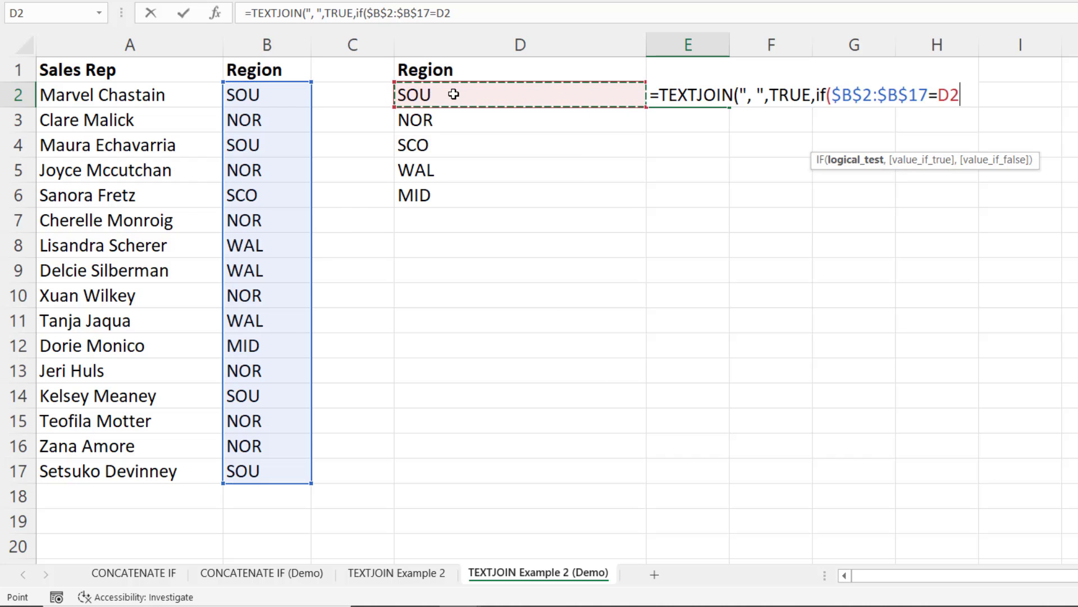
pyautogui.write(',A2:A17')
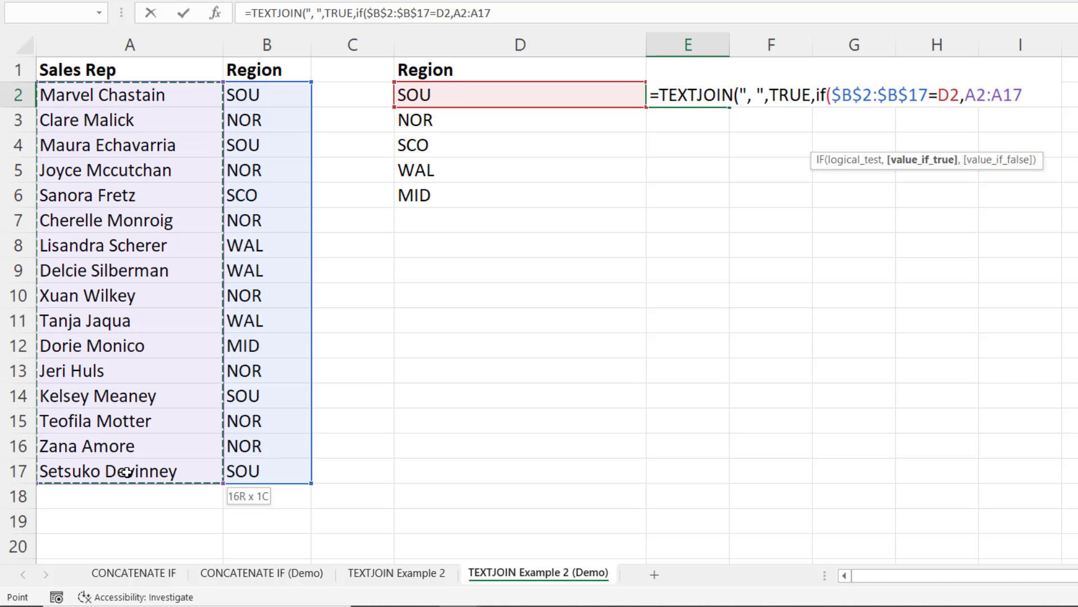
pyautogui.press('f4')
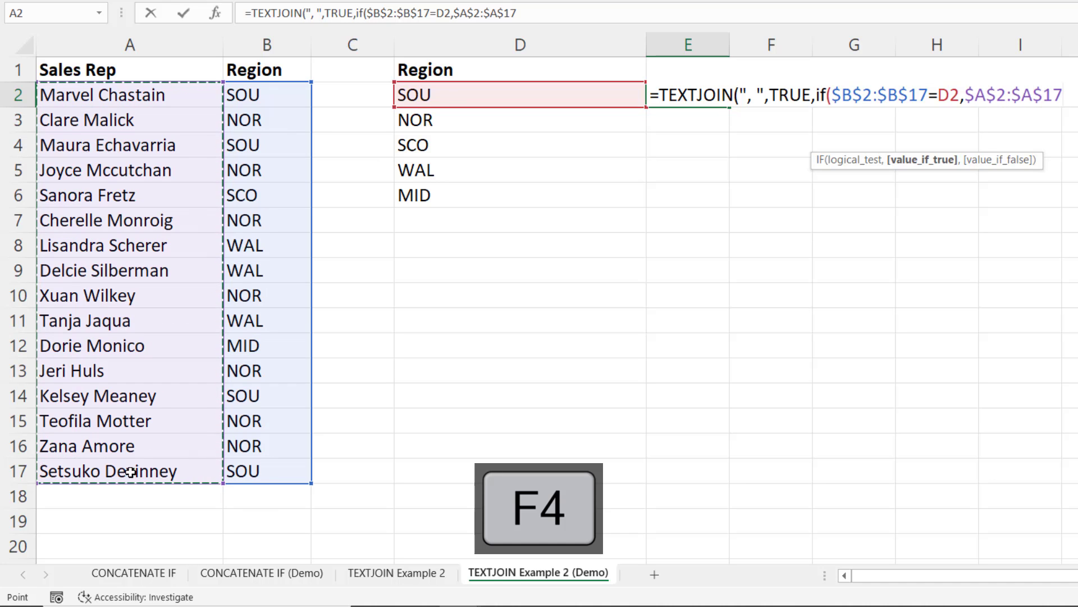
pyautogui.write(',""))')
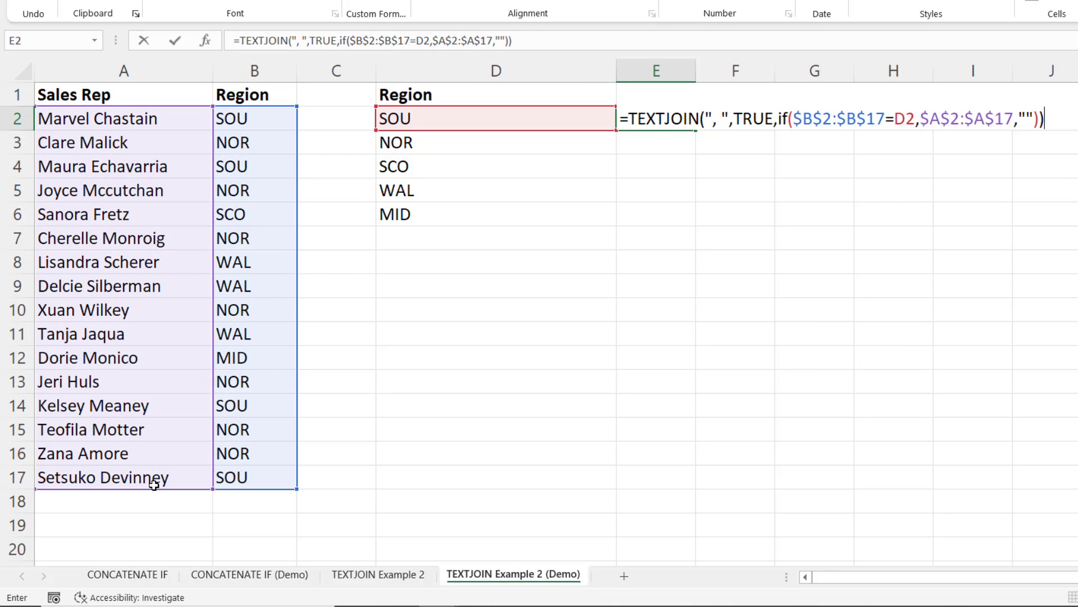
# Step: Commit the E2 formula to list SOU's sales reps
pyautogui.press('Return')
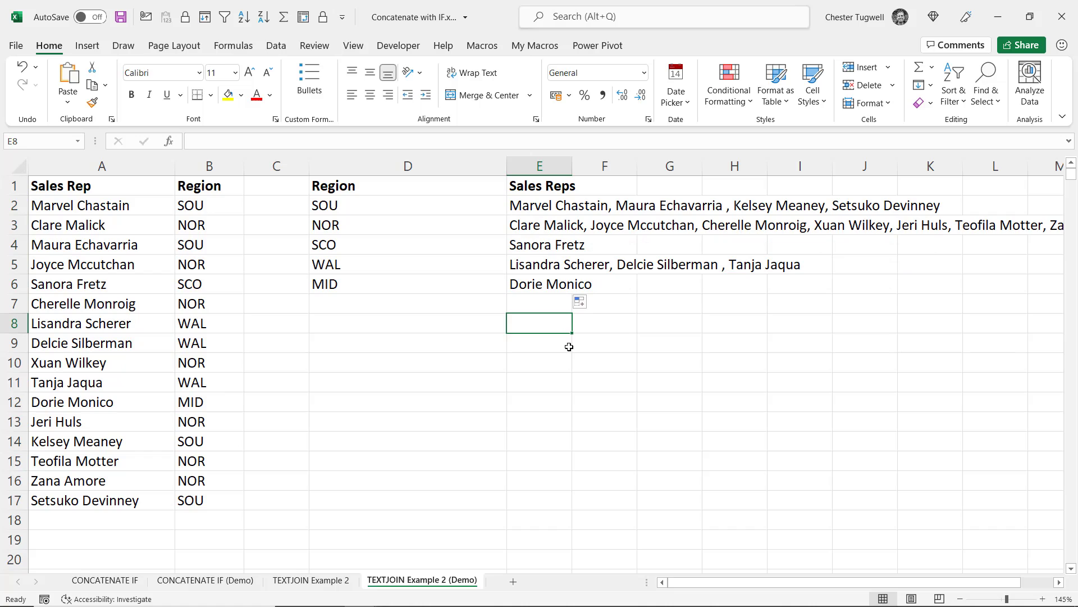
pyautogui.moveTo(208, 322)
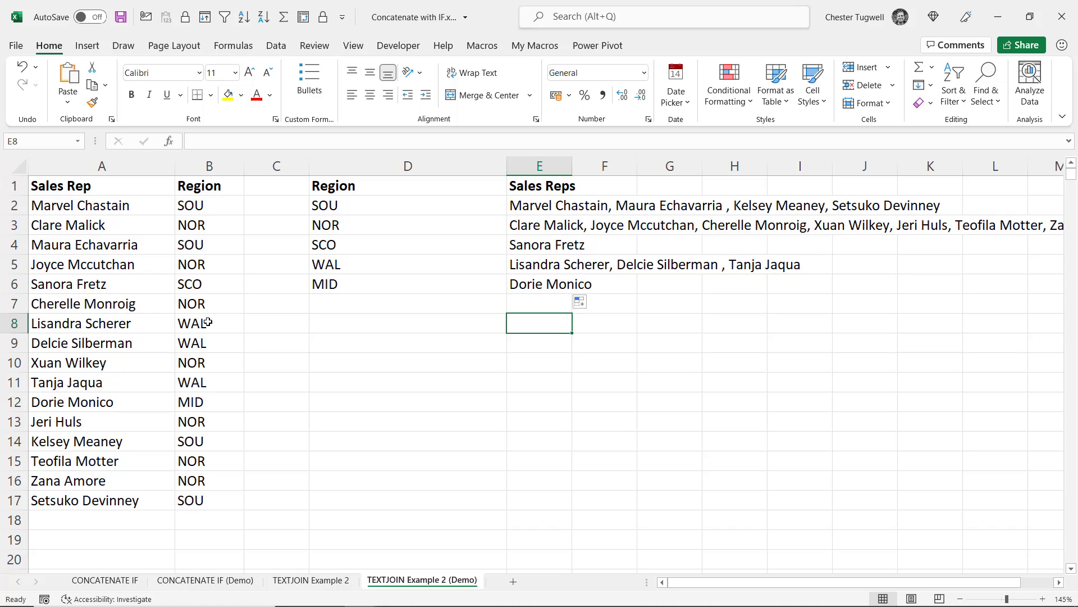
pyautogui.moveTo(208, 301)
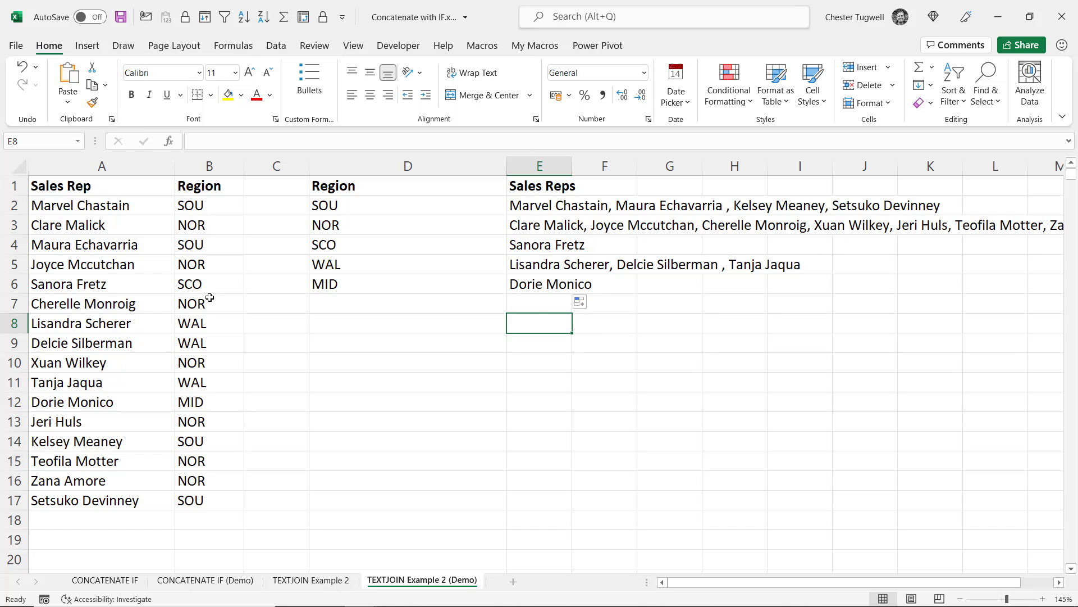